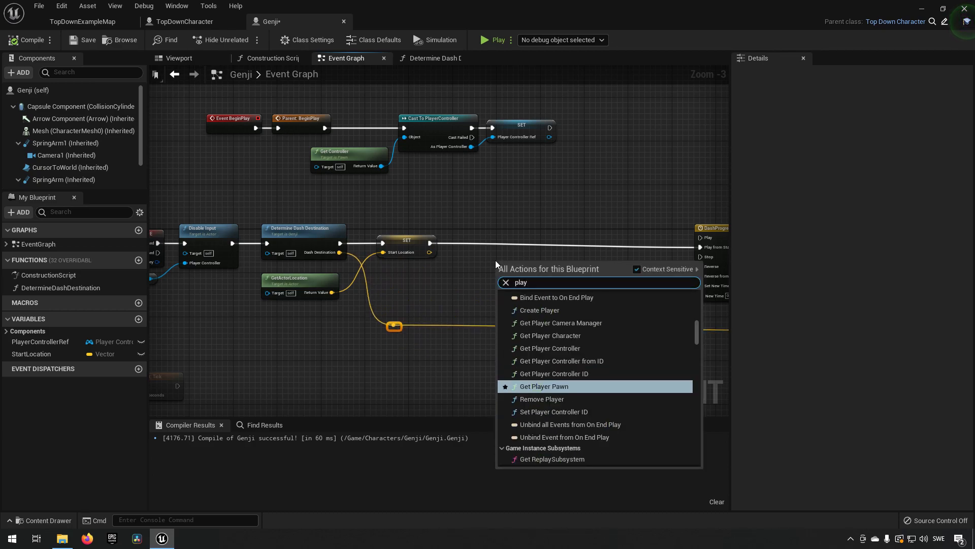
# Add a Play Montage node to the Genji event graph via the 'play montage' search
pyautogui.write('montage')
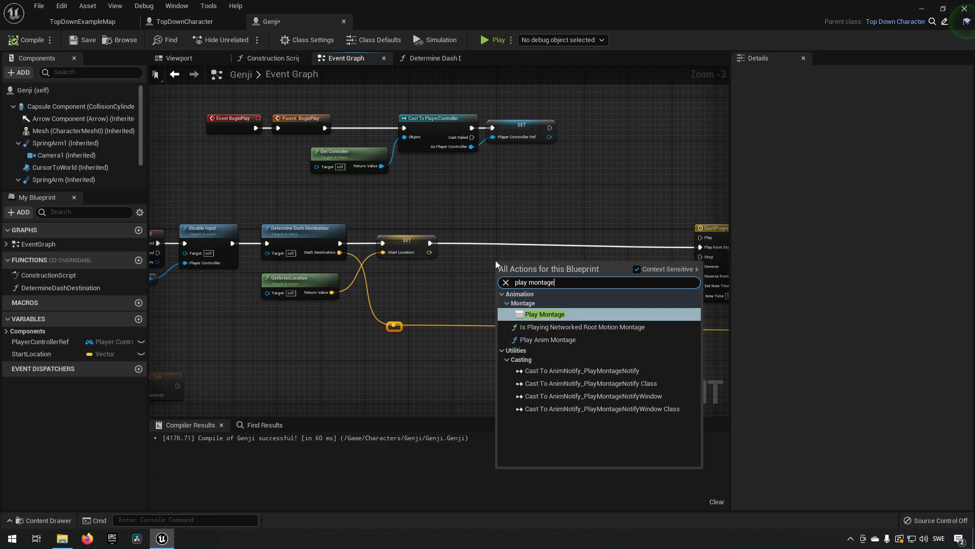
pyautogui.moveTo(548, 339)
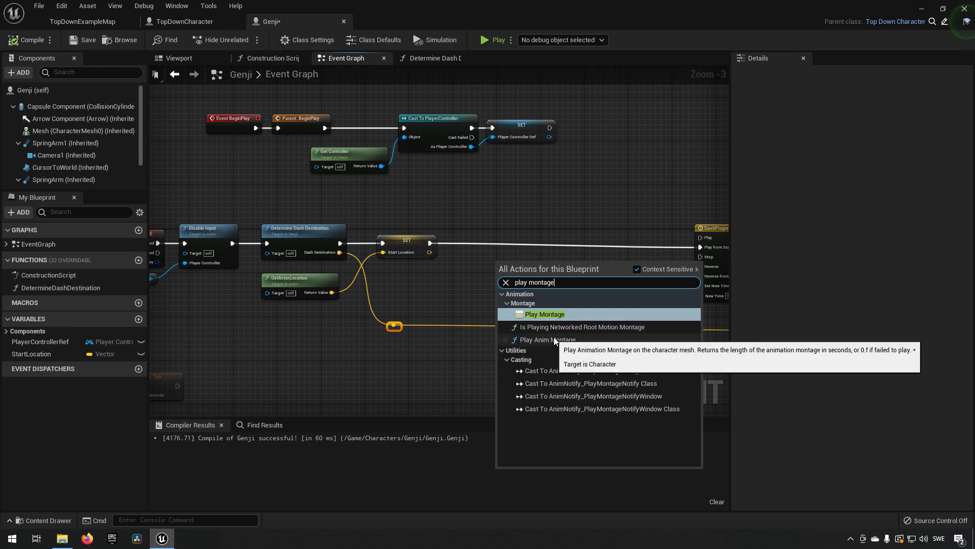
pyautogui.click(546, 314)
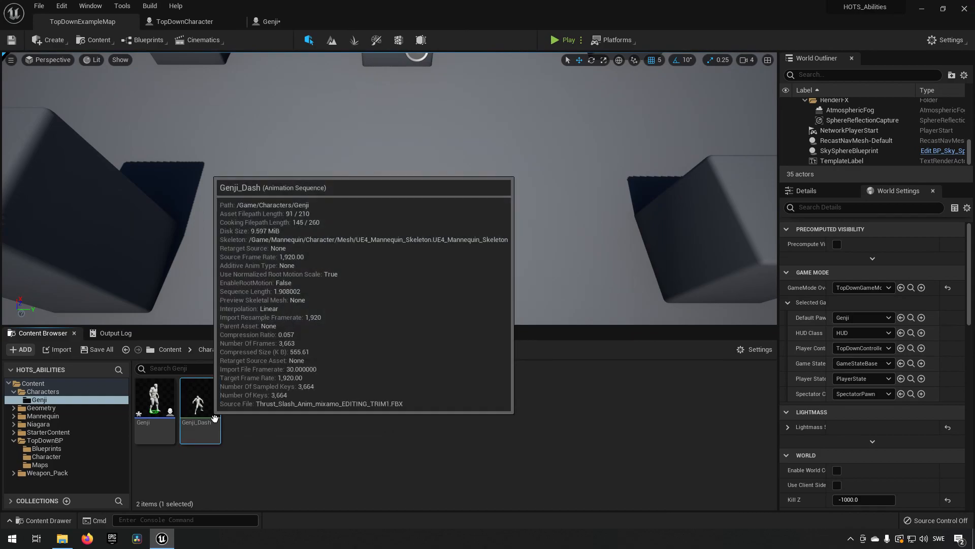
pyautogui.moveTo(205, 417)
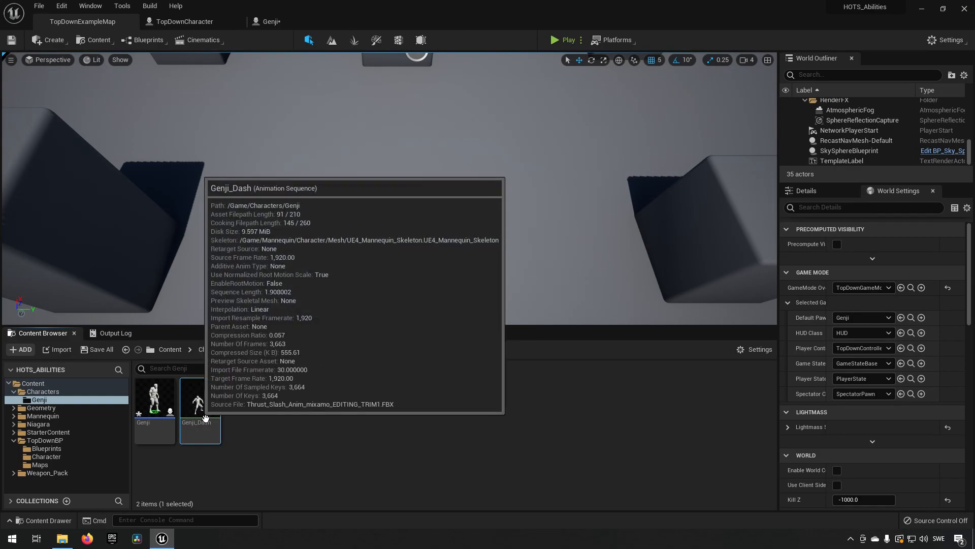
# Create Genji_Dash_Montage from Genji_Dash, assign it to Play Montage, and open Genji_Dash
pyautogui.rightClick(200, 402)
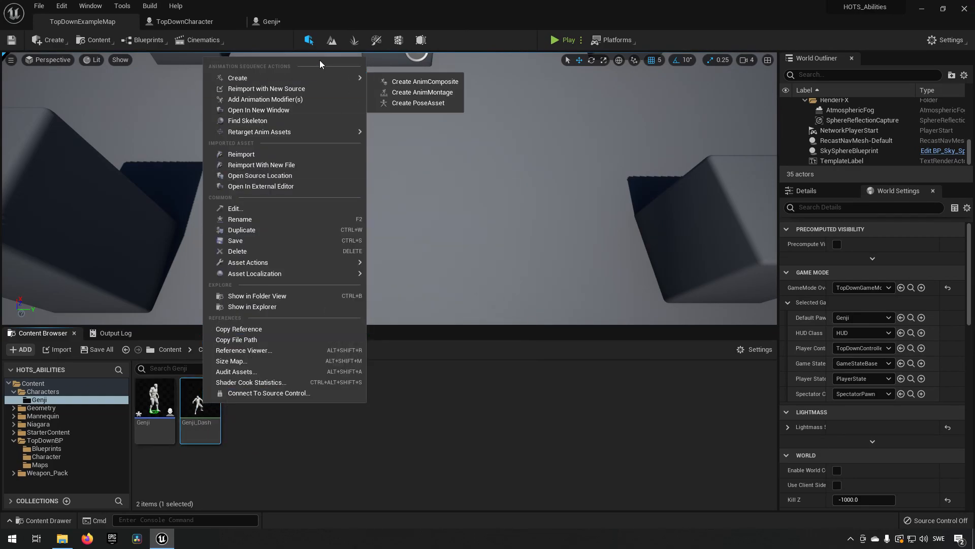
pyautogui.click(422, 93)
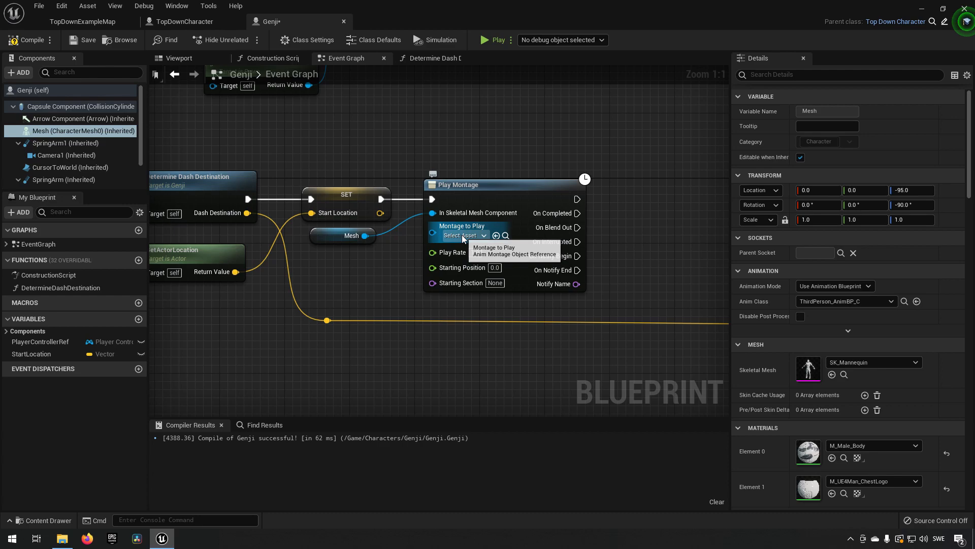
pyautogui.click(459, 235)
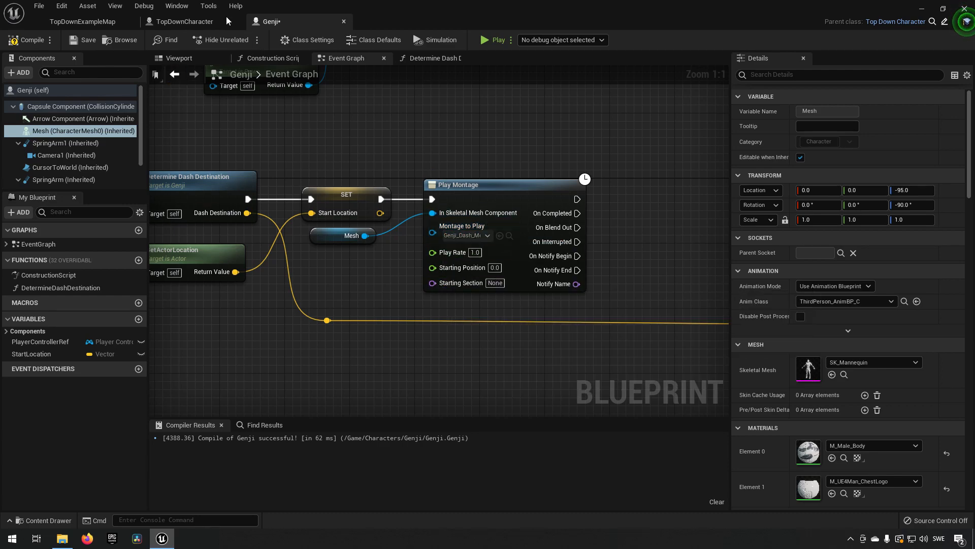
pyautogui.click(82, 21)
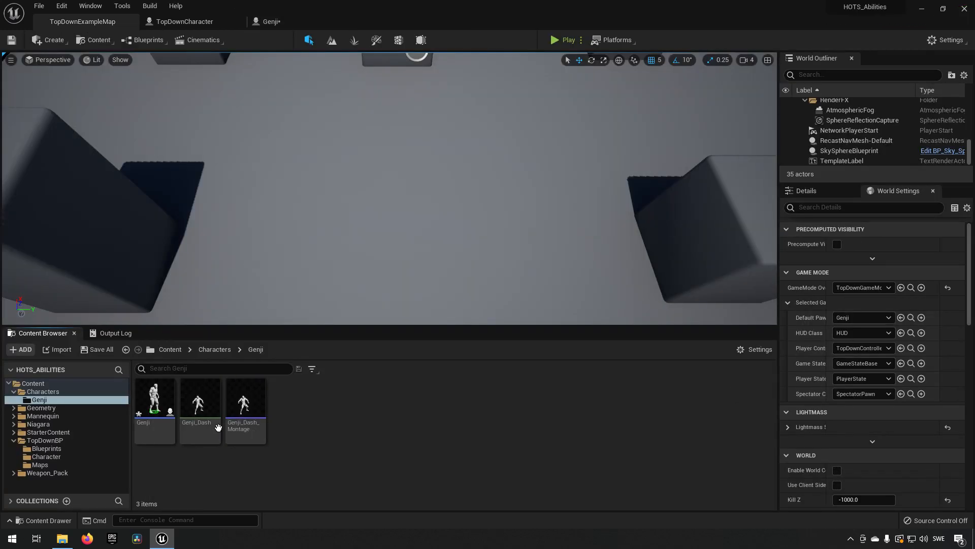
pyautogui.doubleClick(200, 399)
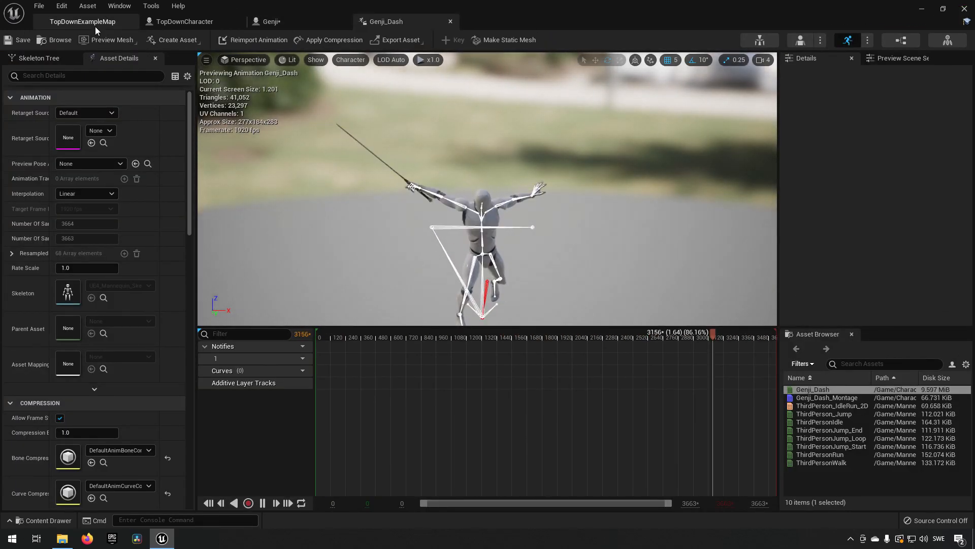
# Play and pause the Genji_Dash preview, switch the timeline to seconds and scrub through it
pyautogui.click(248, 503)
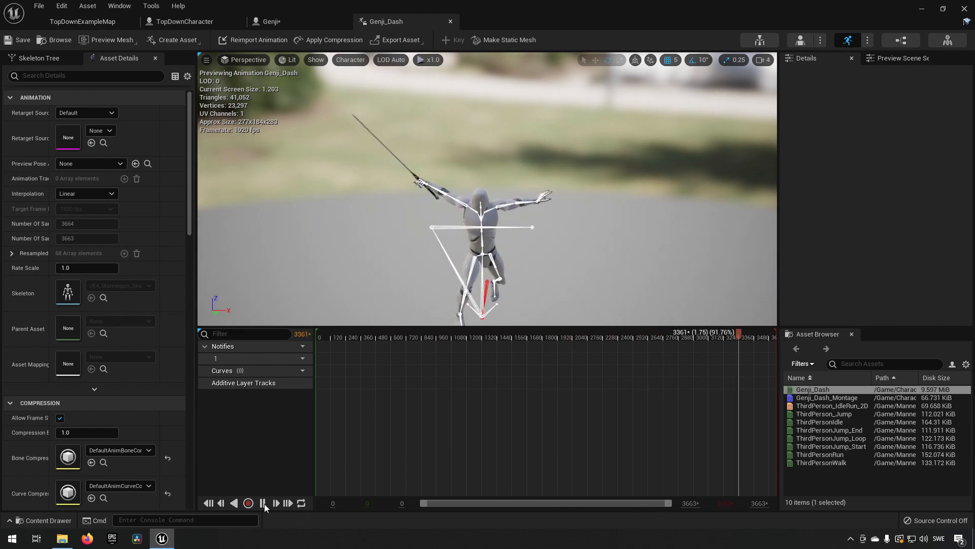
pyautogui.click(261, 503)
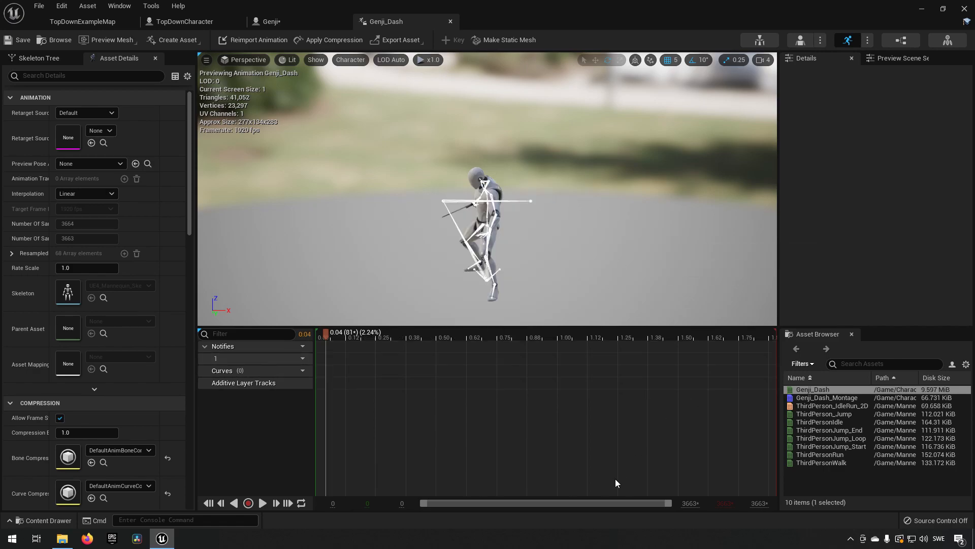
pyautogui.click(342, 336)
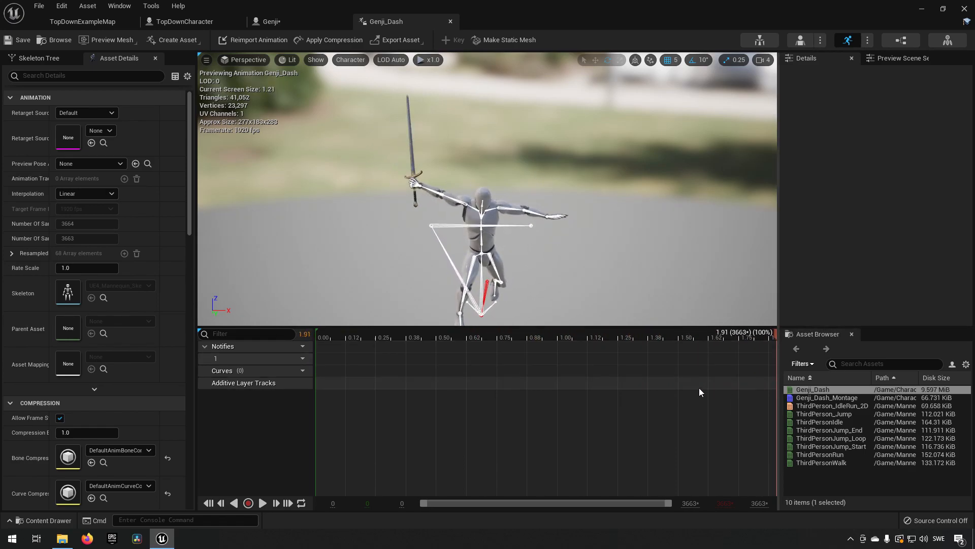
pyautogui.moveTo(558, 426)
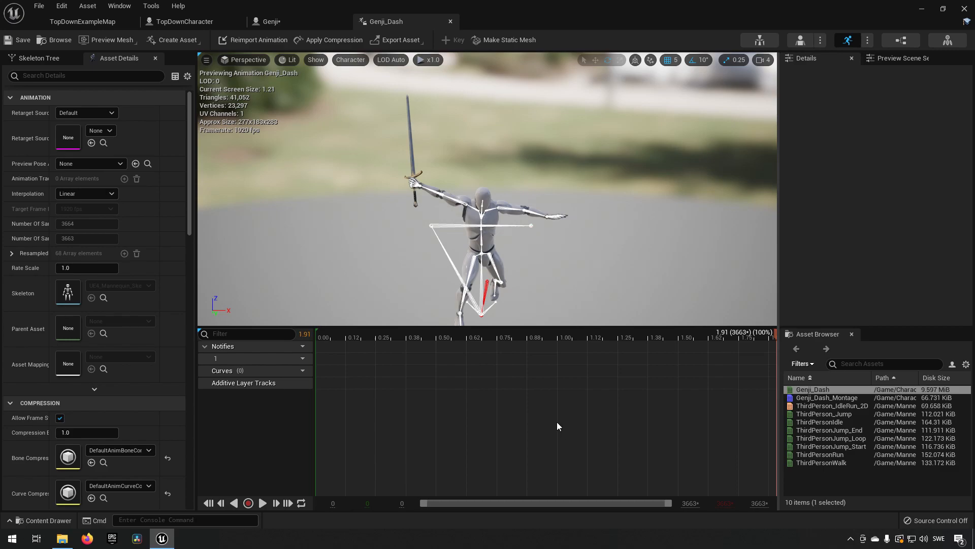
pyautogui.moveTo(165, 50)
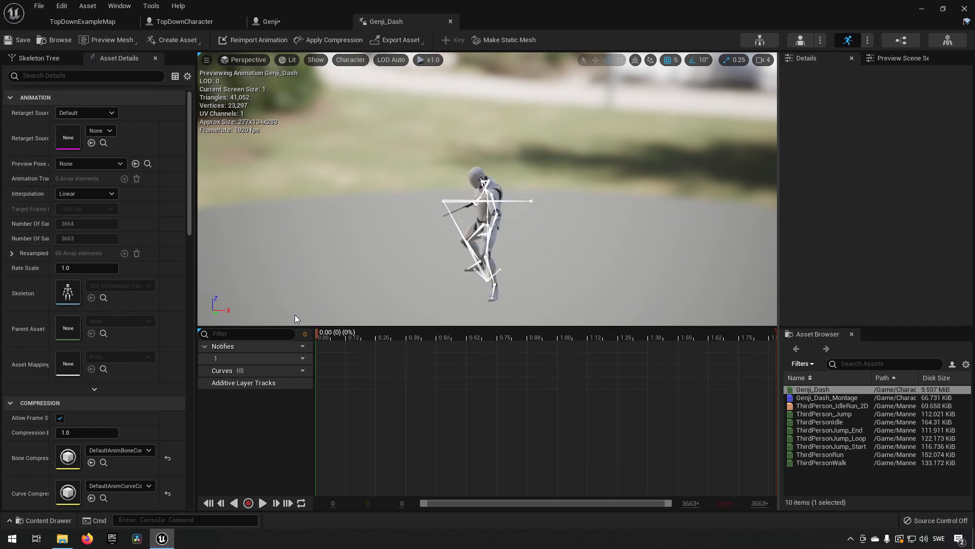
pyautogui.click(463, 333)
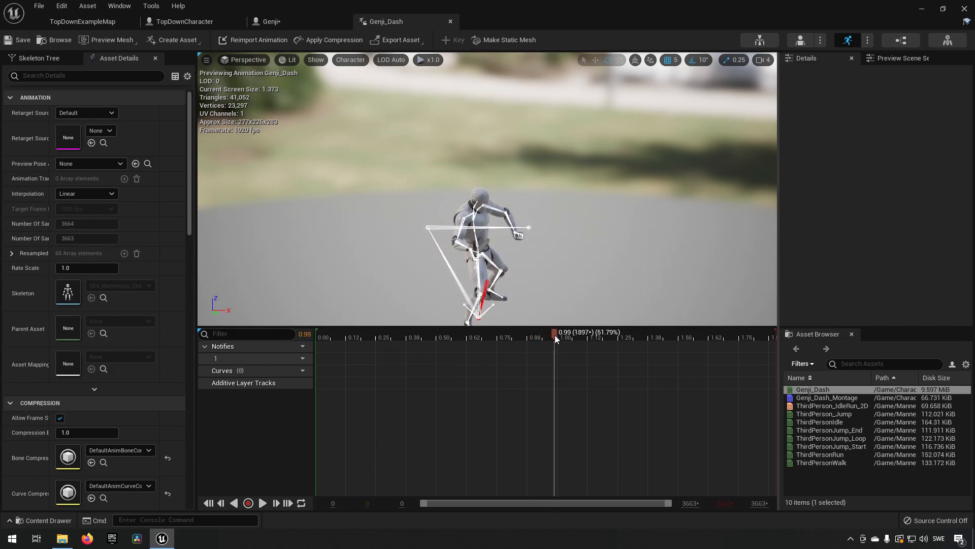
# Set the Play Montage node's Play Rate to 4.0 in the Genji blueprint and return to the level
pyautogui.click(181, 21)
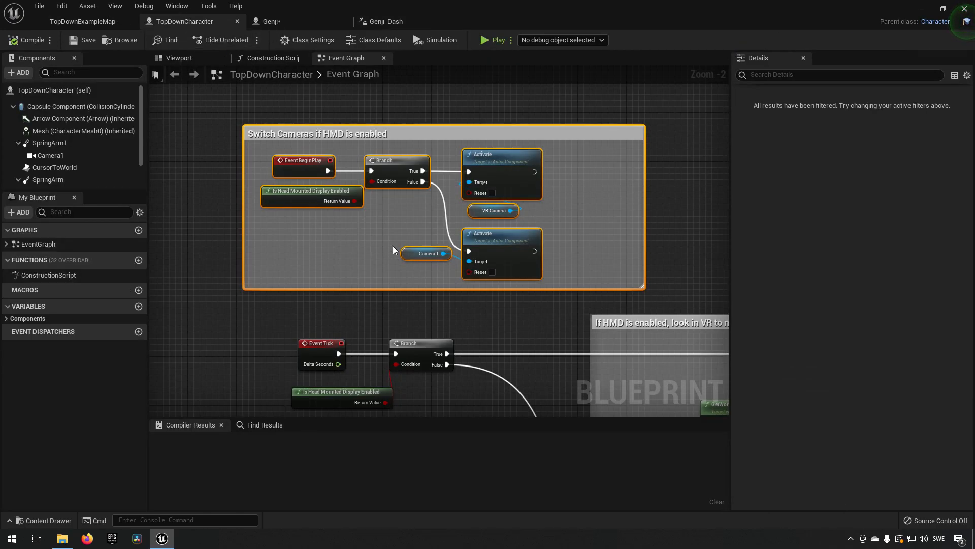
pyautogui.click(268, 21)
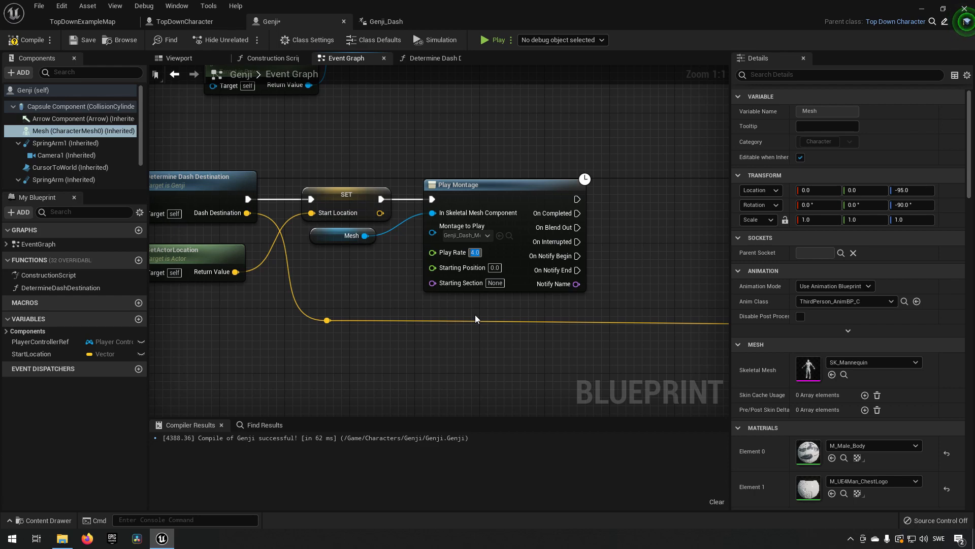
pyautogui.moveTo(405, 308)
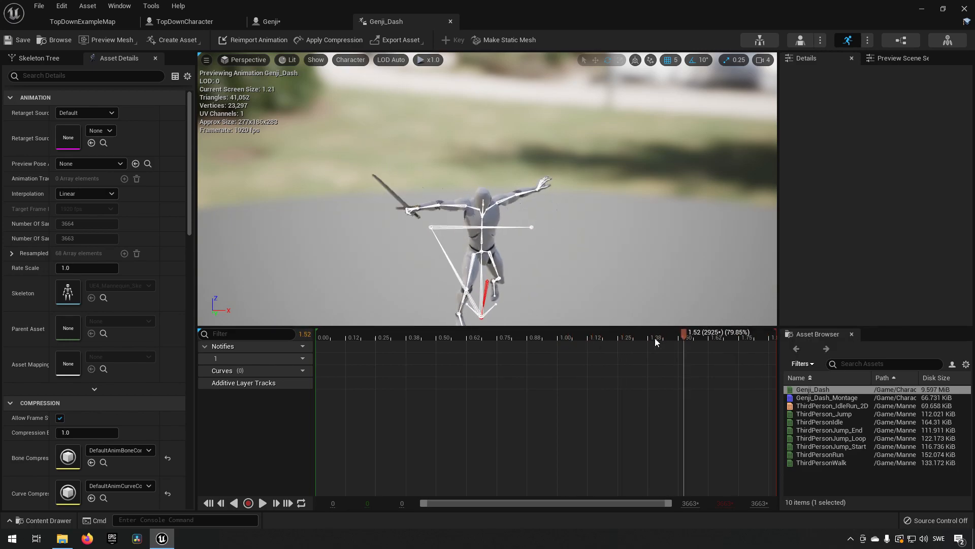
pyautogui.click(82, 22)
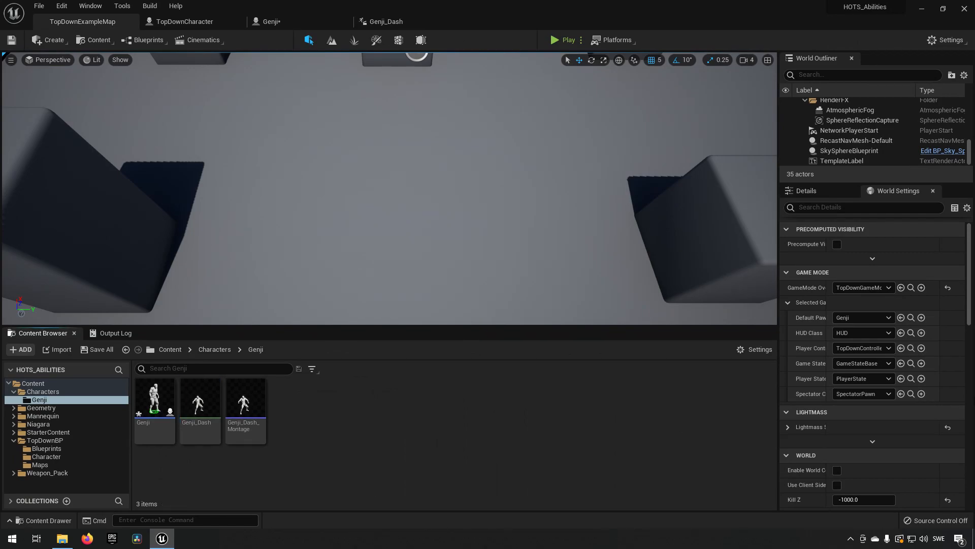
# Play the level and send Genji toward a spot on the floor to check the dash
pyautogui.click(245, 401)
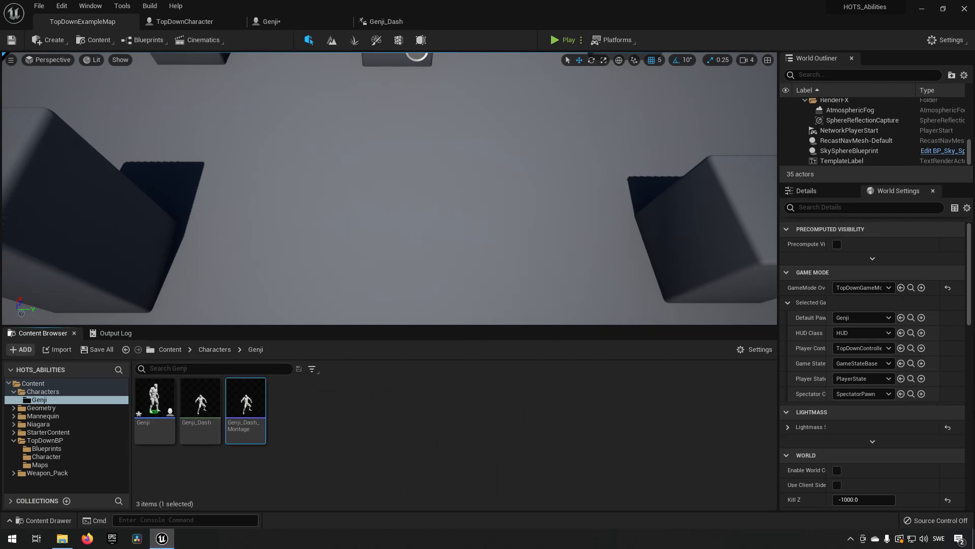
pyautogui.moveTo(564, 39)
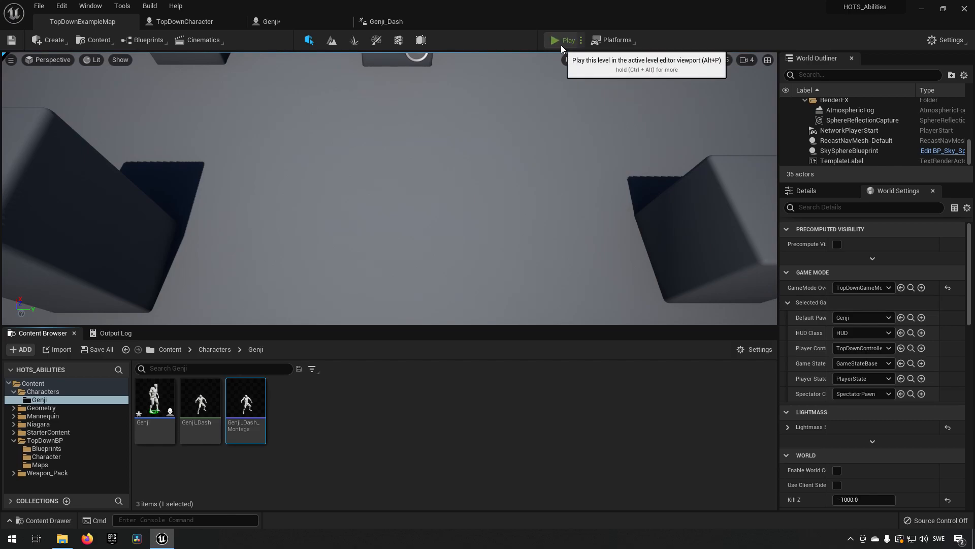
pyautogui.click(559, 40)
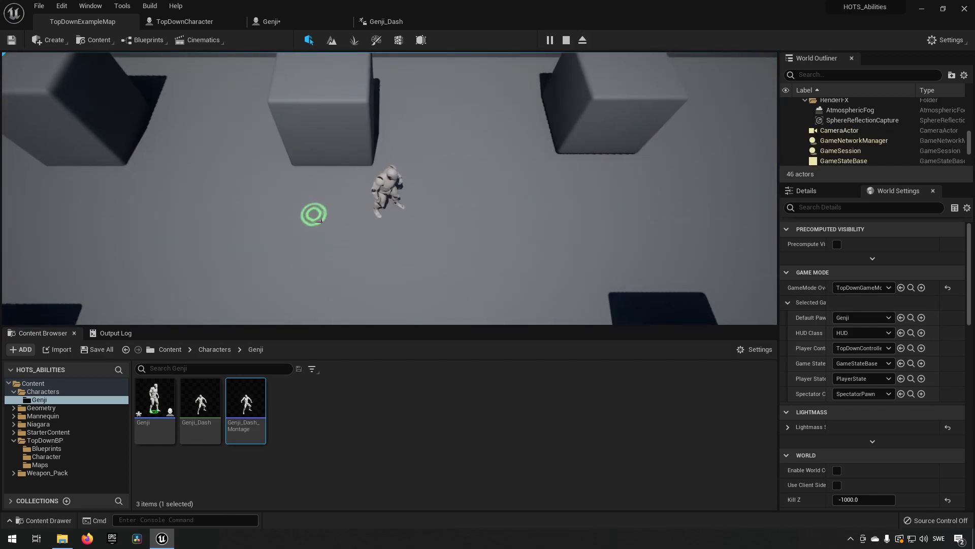
pyautogui.click(449, 272)
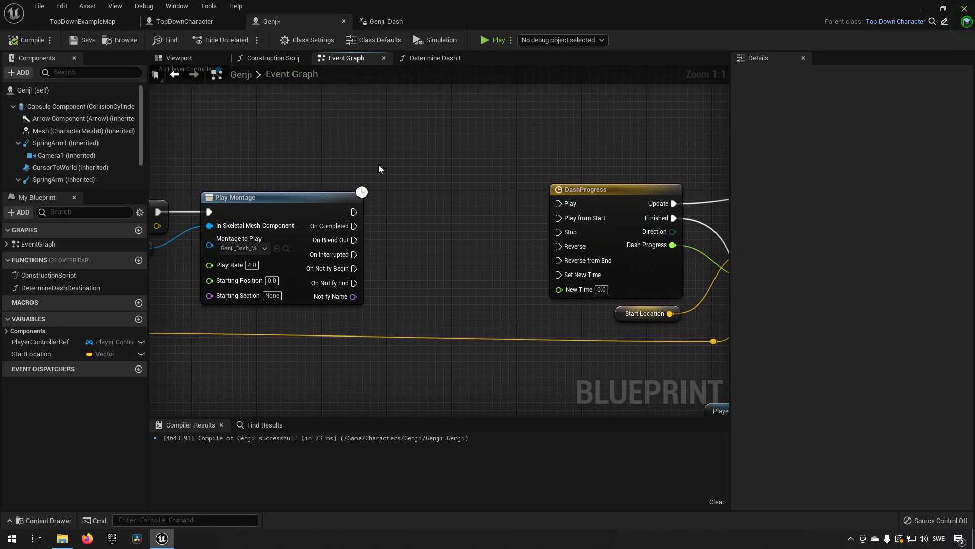
pyautogui.moveTo(355, 211)
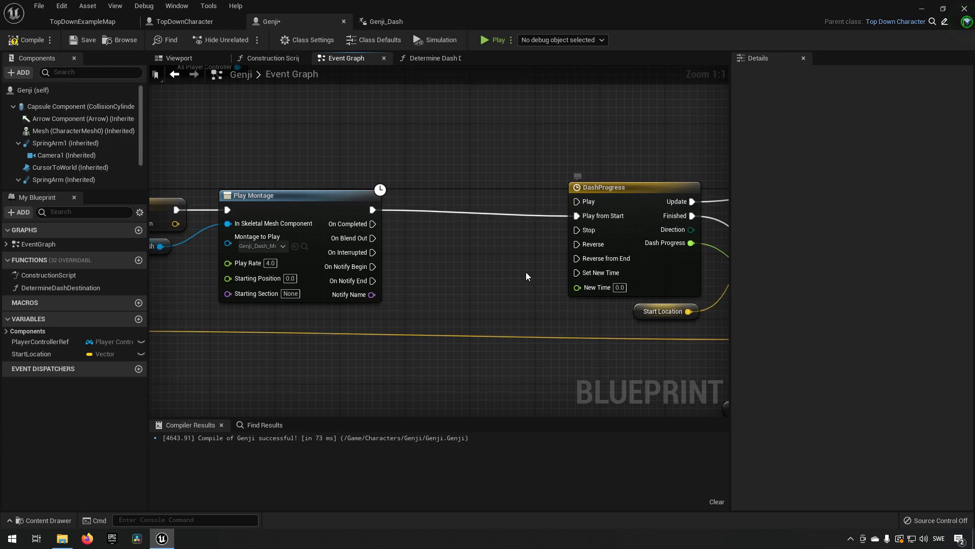
# Wire the montage into DashProgress and re-enable input on completion via Player Controller Ref
pyautogui.scroll(-3)
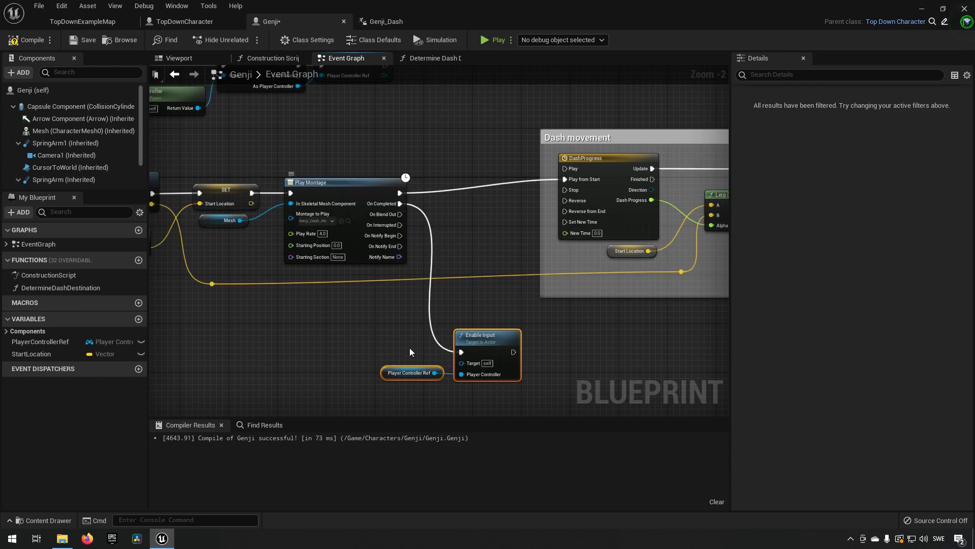
pyautogui.moveTo(485, 341)
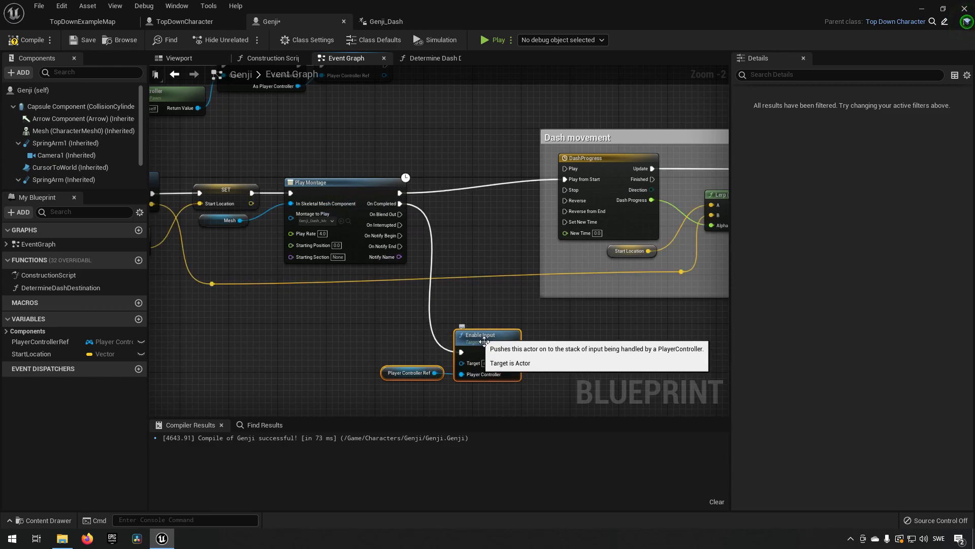
pyautogui.moveTo(316, 27)
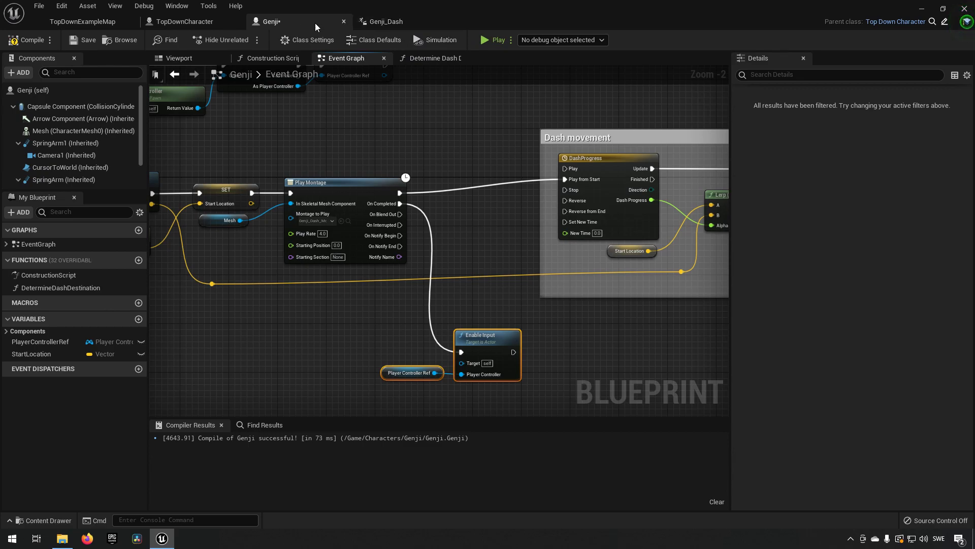
# Enable root motion on Genji_Dash and add a Play Anim Montage node playing Genji_Dash_Montage
pyautogui.click(380, 21)
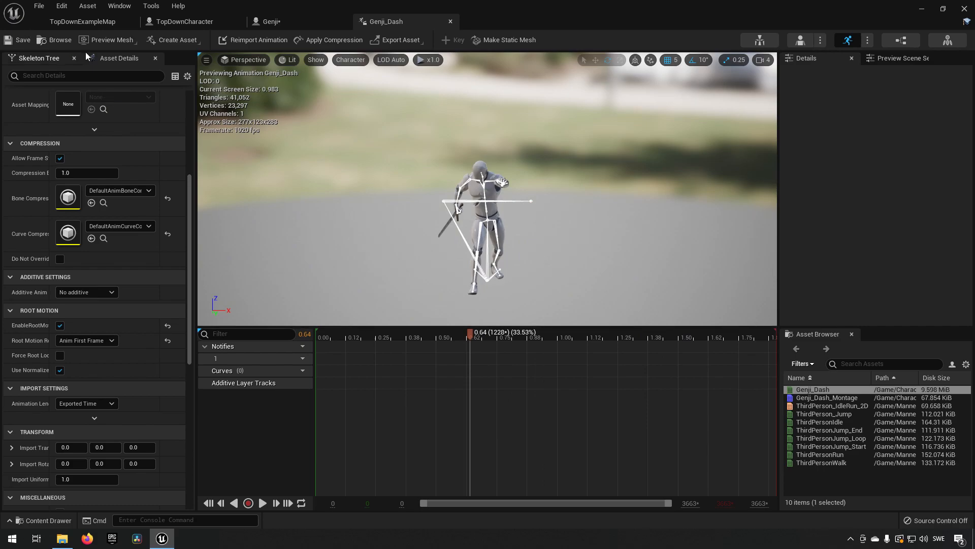
pyautogui.click(270, 21)
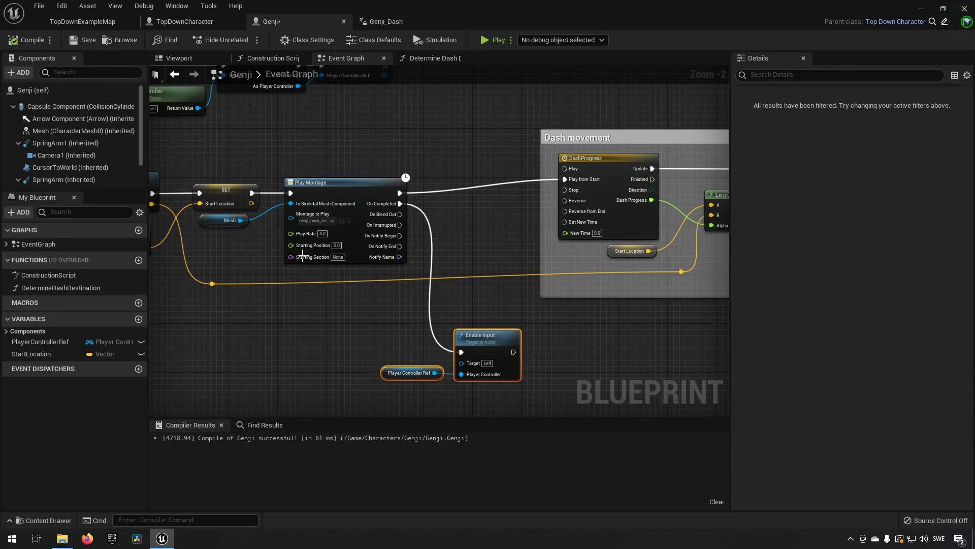
pyautogui.click(82, 21)
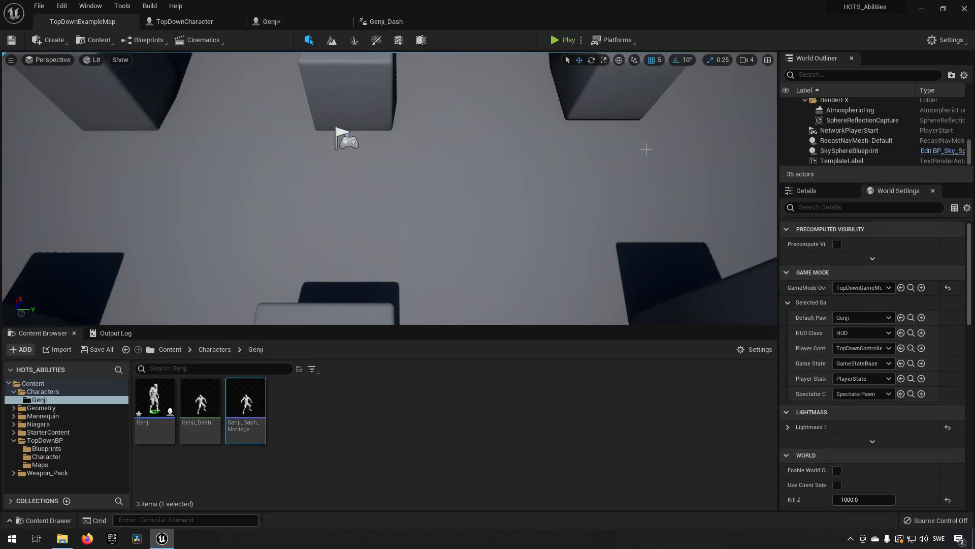
pyautogui.click(563, 39)
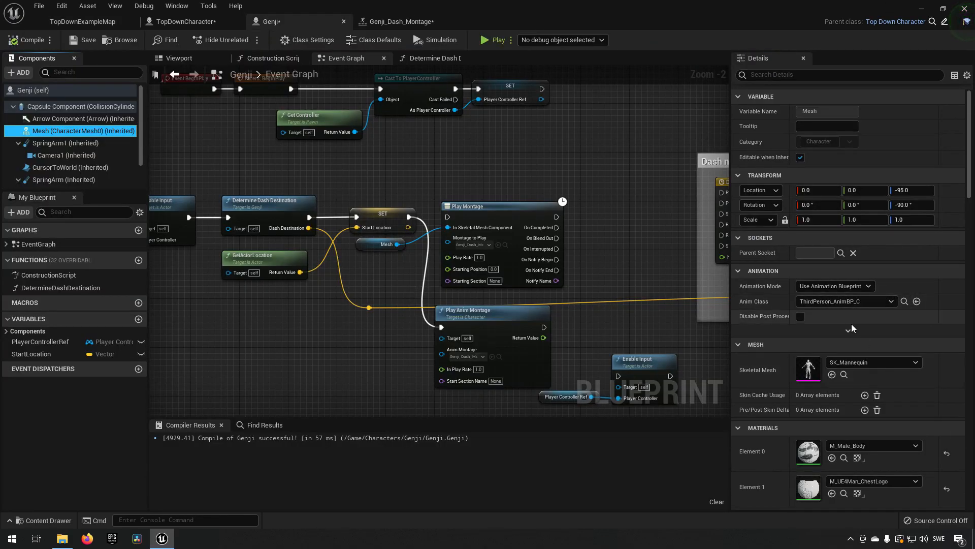
# Open ThirdPerson_AnimBP and its AnimGraph for editing
pyautogui.click(81, 21)
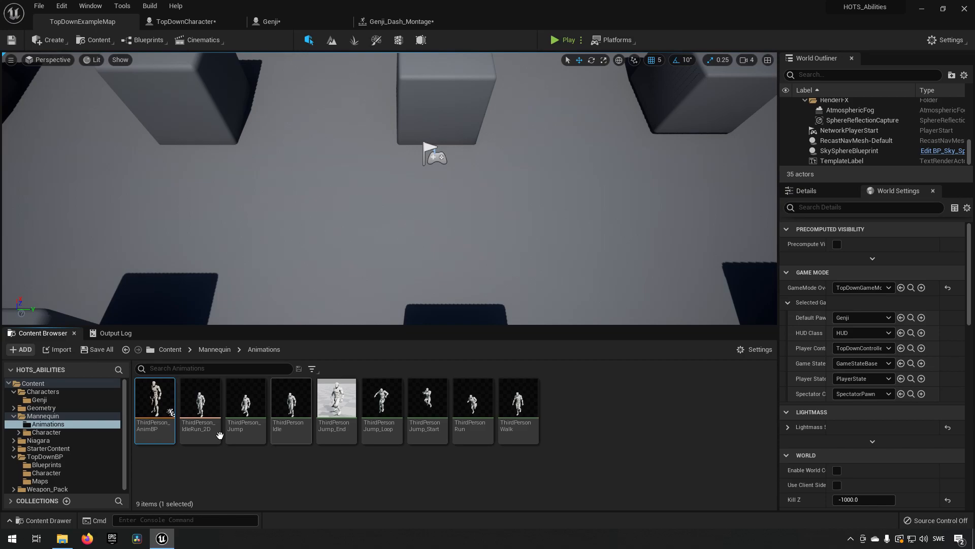
pyautogui.doubleClick(155, 399)
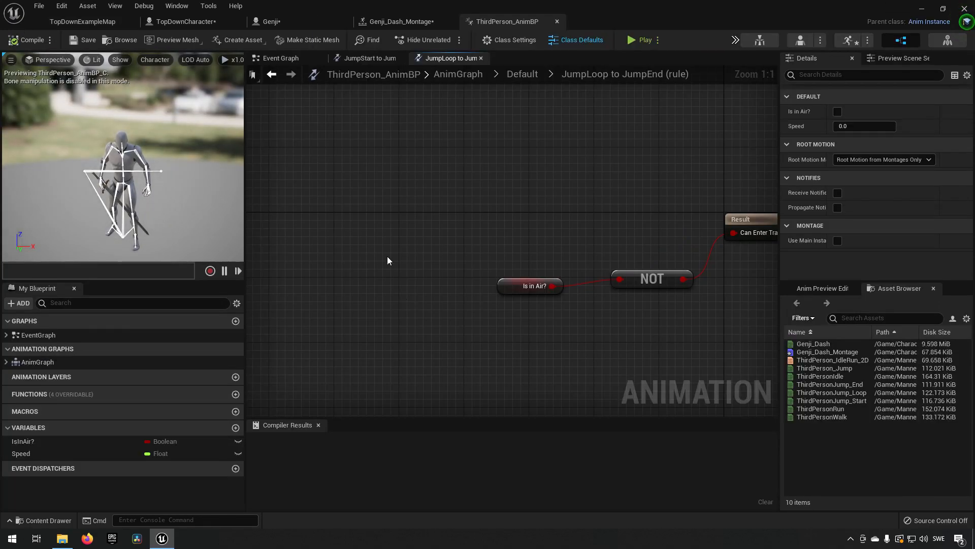
pyautogui.click(37, 361)
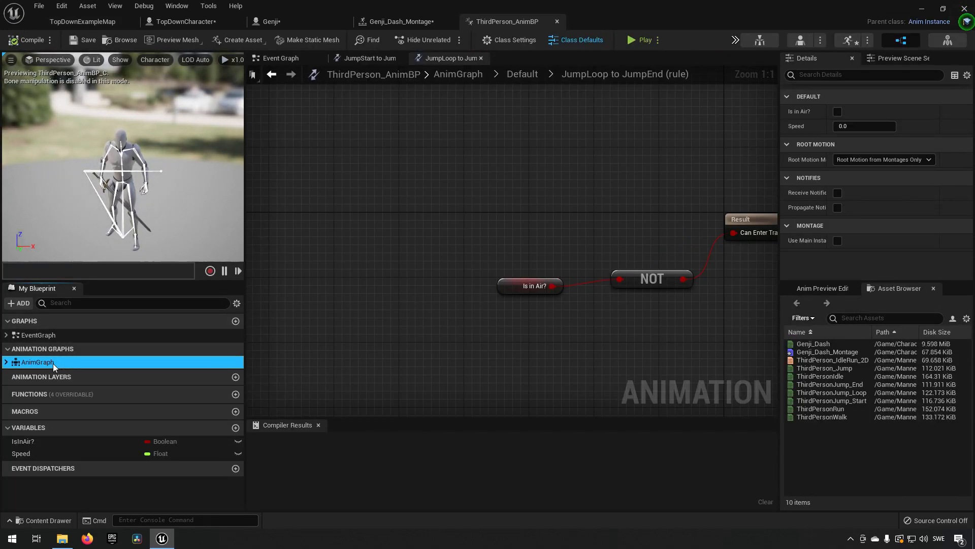
pyautogui.doubleClick(37, 361)
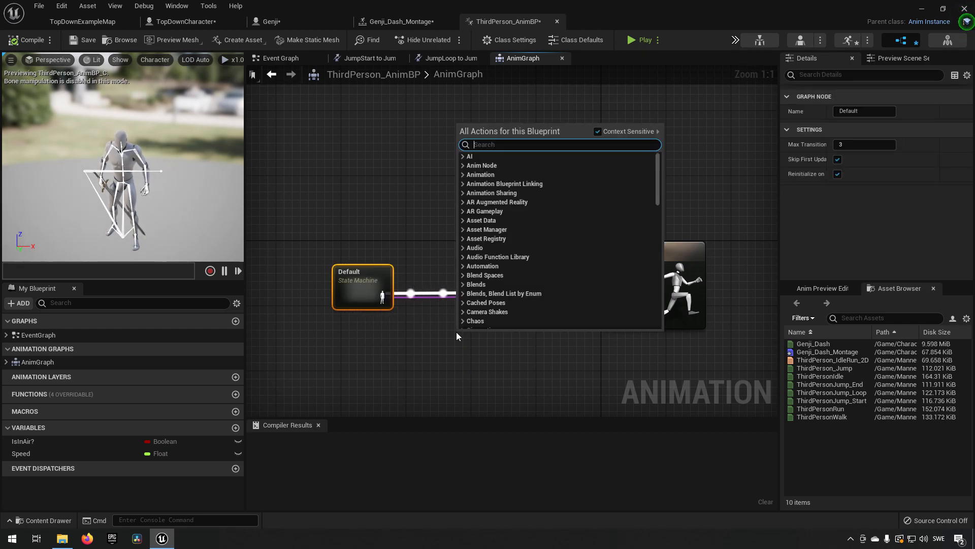
# Insert a Slot 'DefaultSlot' node between Default and Output Pose, then compile
pyautogui.write('slot')
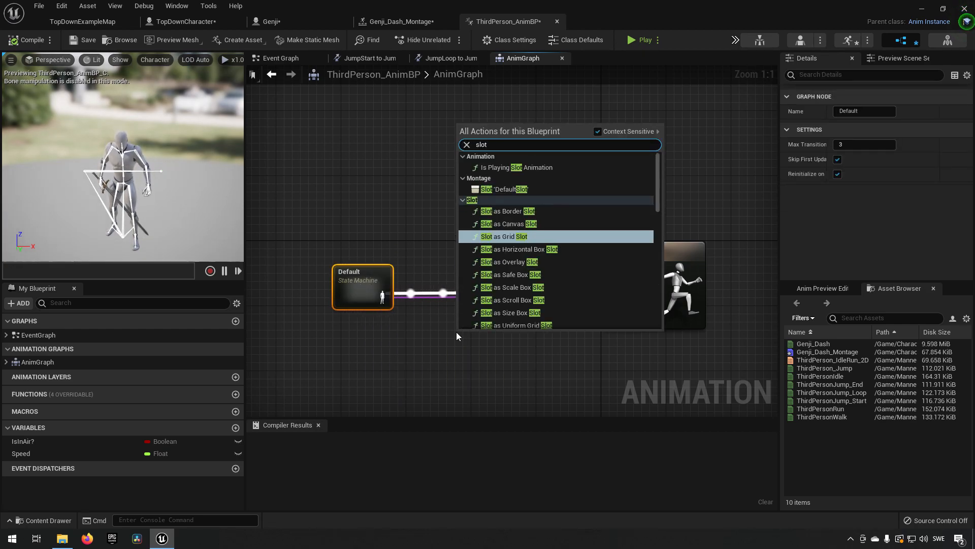
pyautogui.write('de')
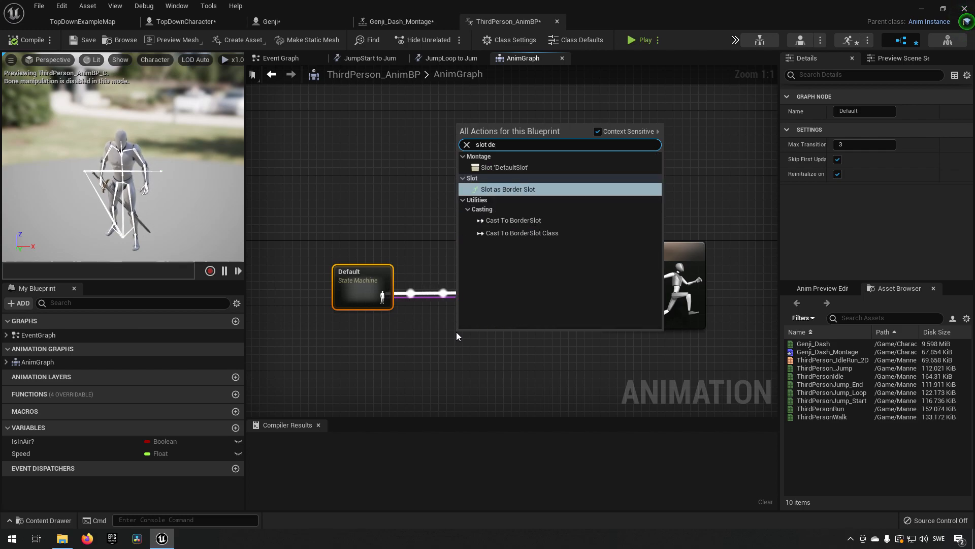
pyautogui.click(502, 167)
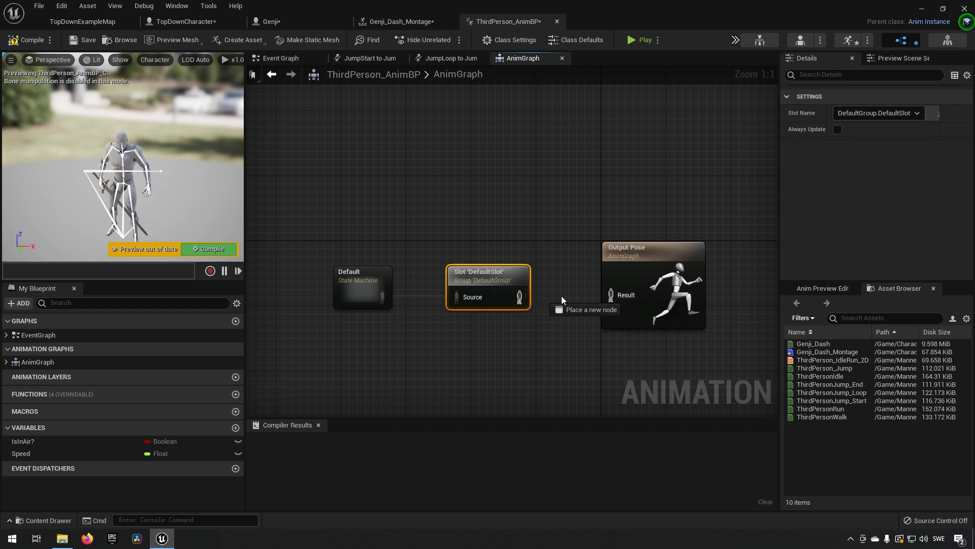
pyautogui.click(363, 286)
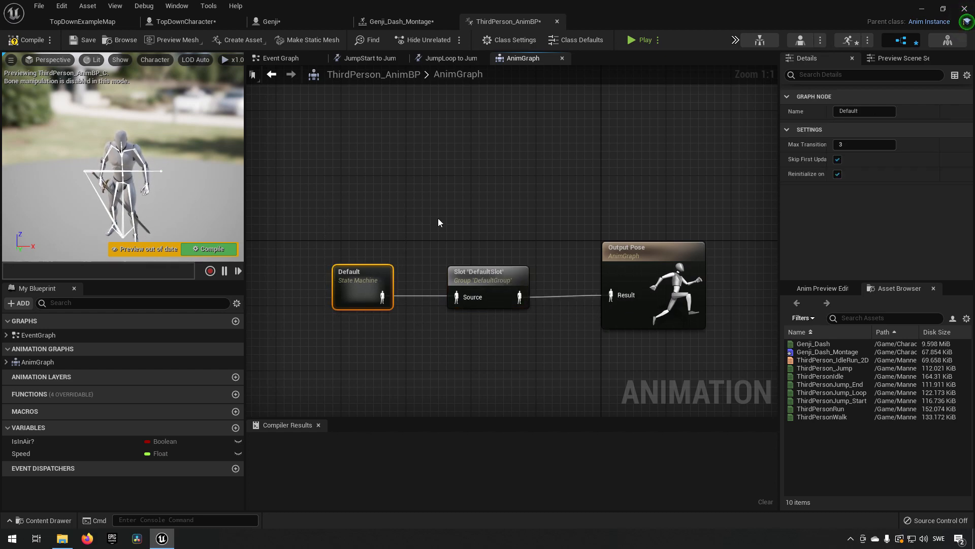
pyautogui.click(489, 273)
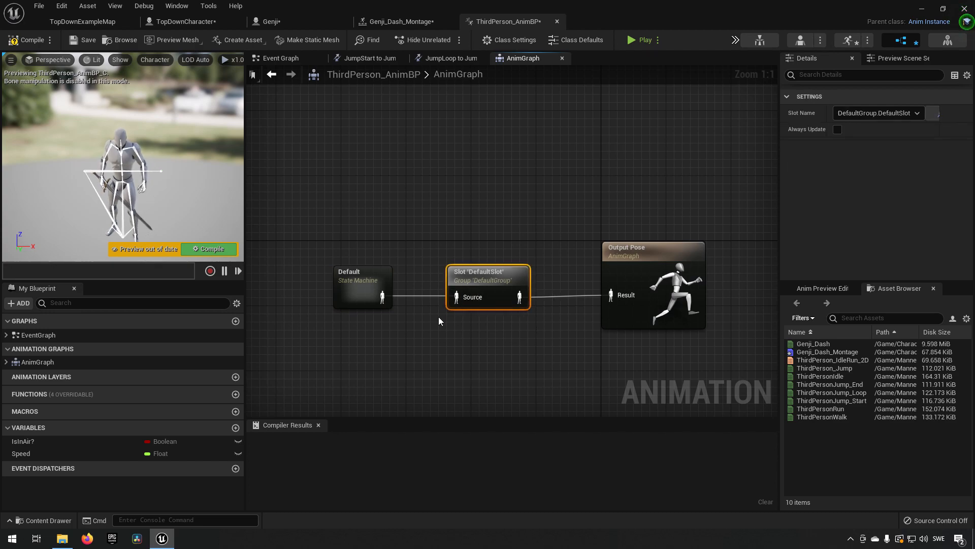
pyautogui.click(32, 39)
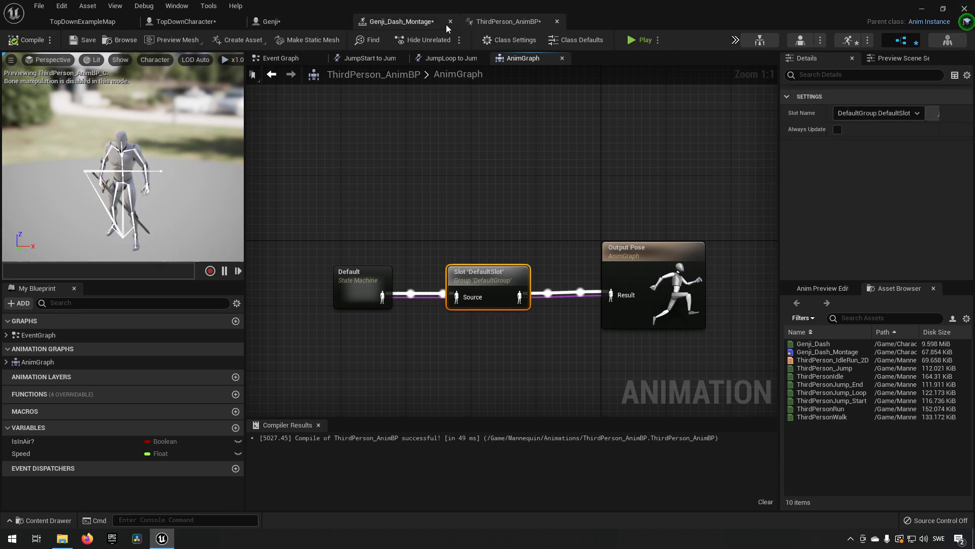
pyautogui.click(399, 22)
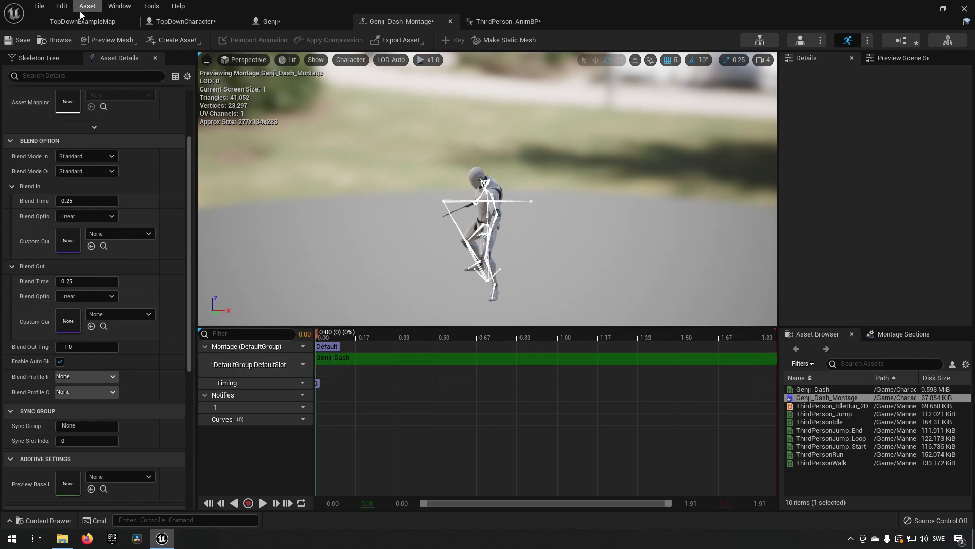
# Launch a standalone preview from the Genji blueprint to test the dash, then close it
pyautogui.click(82, 21)
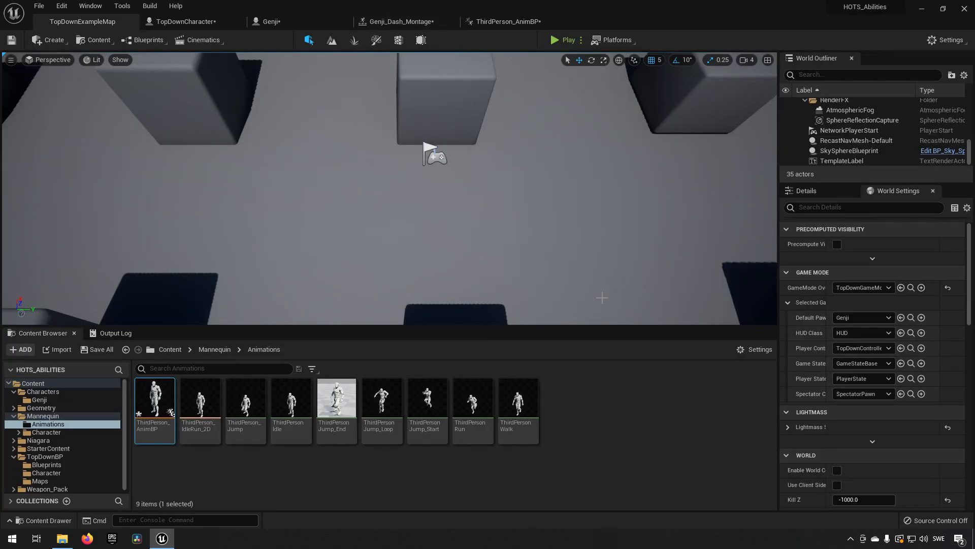
pyautogui.moveTo(187, 22)
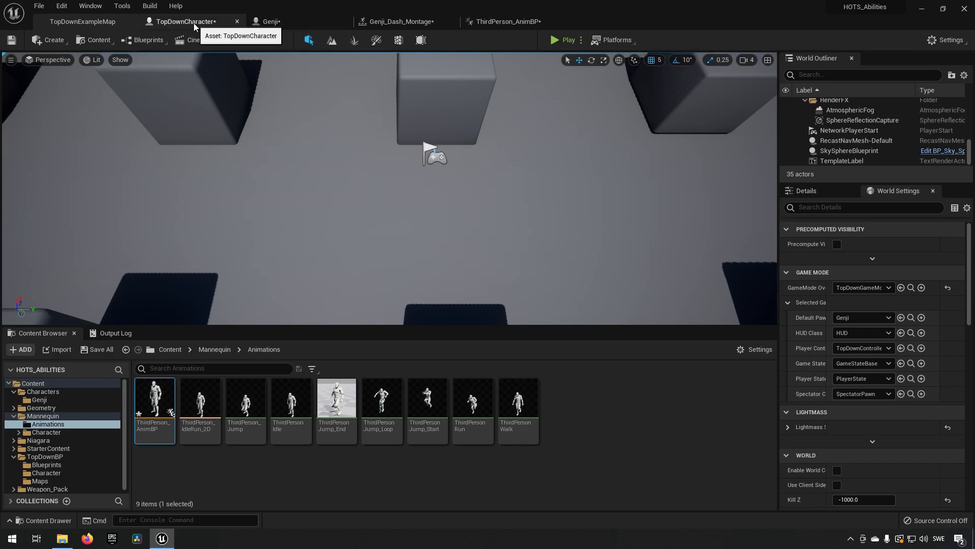
pyautogui.click(272, 21)
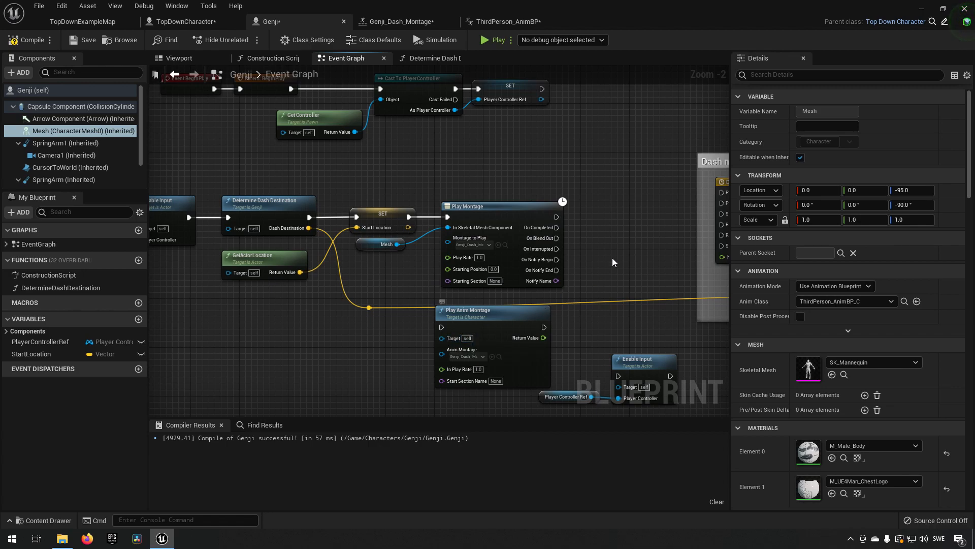
pyautogui.click(494, 39)
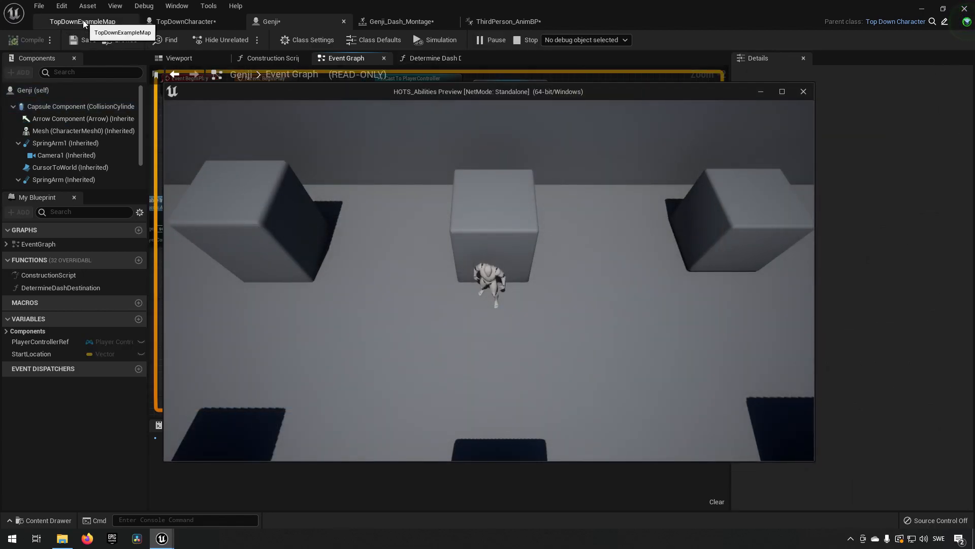
pyautogui.click(607, 339)
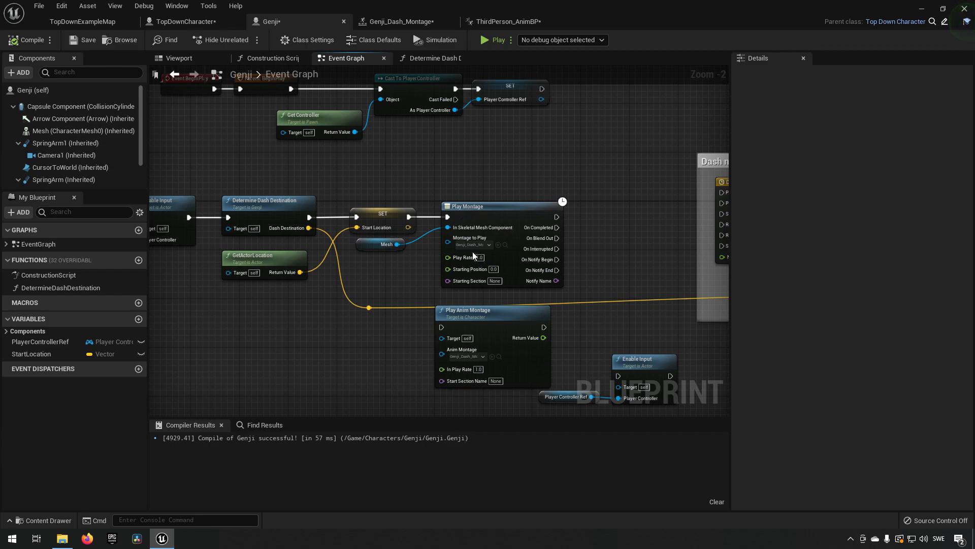
pyautogui.moveTo(528, 337)
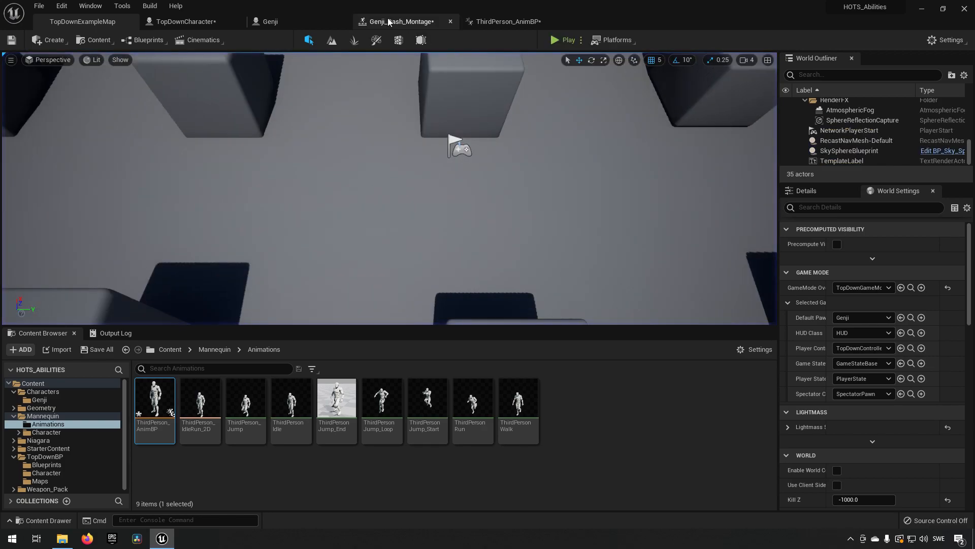
# Play-test the dash in the level viewport before setting the montage blend times to 0.1
pyautogui.click(401, 21)
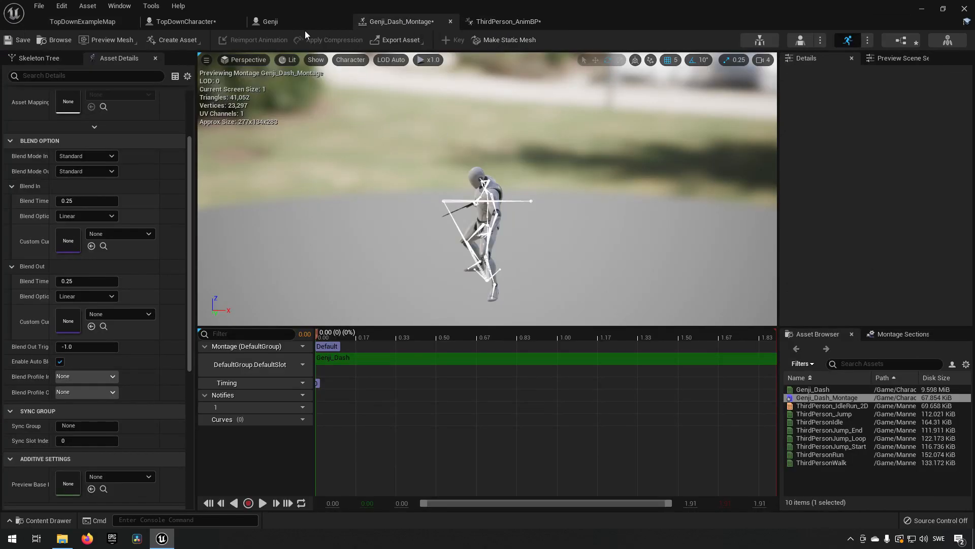
pyautogui.click(270, 22)
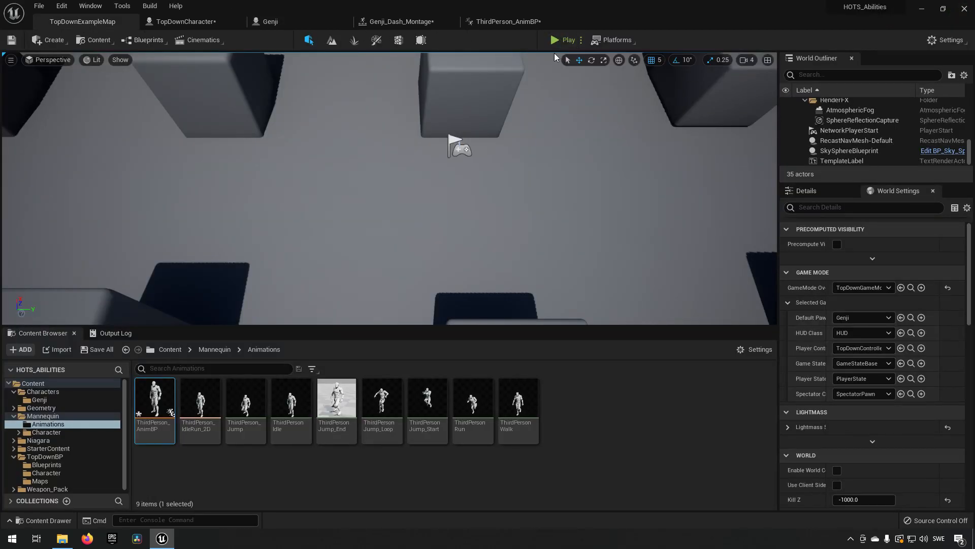
pyautogui.click(563, 40)
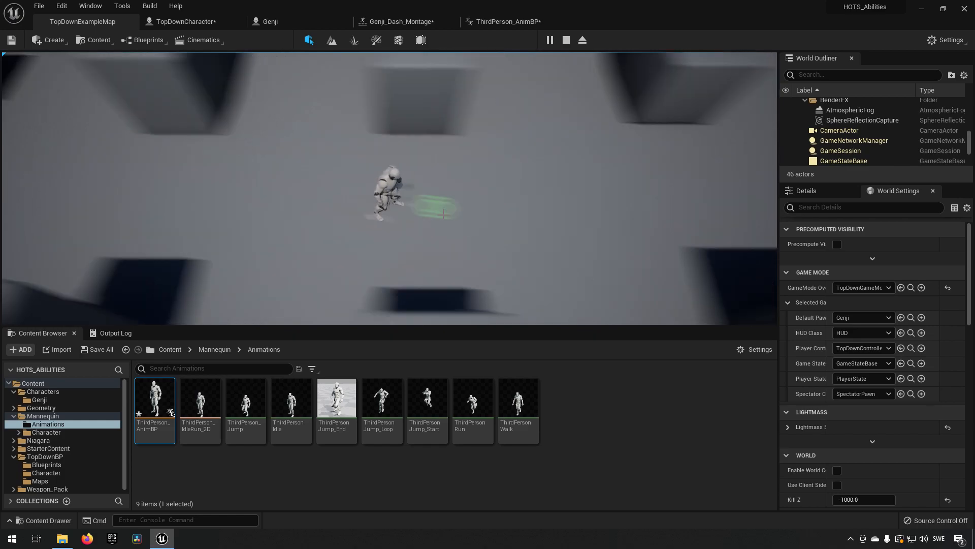
pyautogui.click(565, 40)
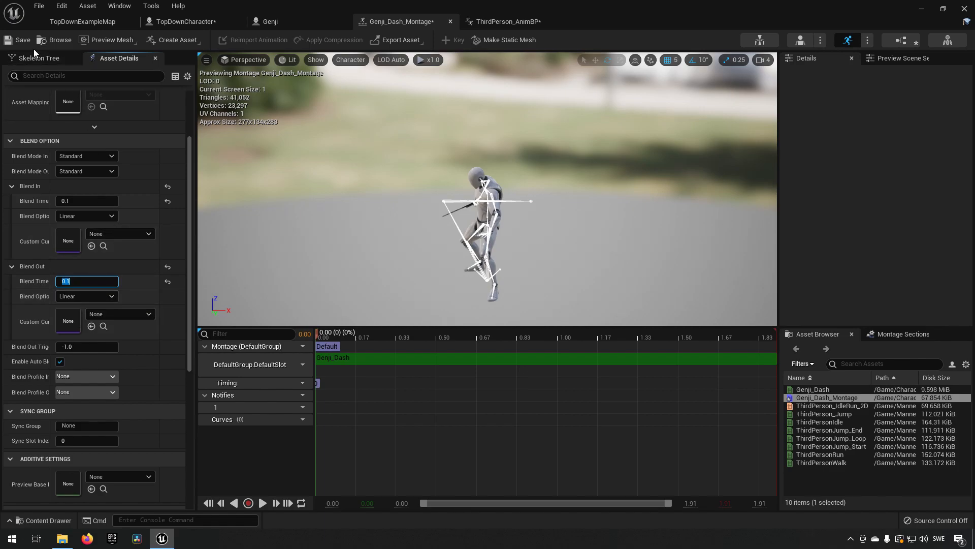
# Save Genji_Dash_Montage with blend-in and blend-out times both set to 0.05
pyautogui.click(81, 22)
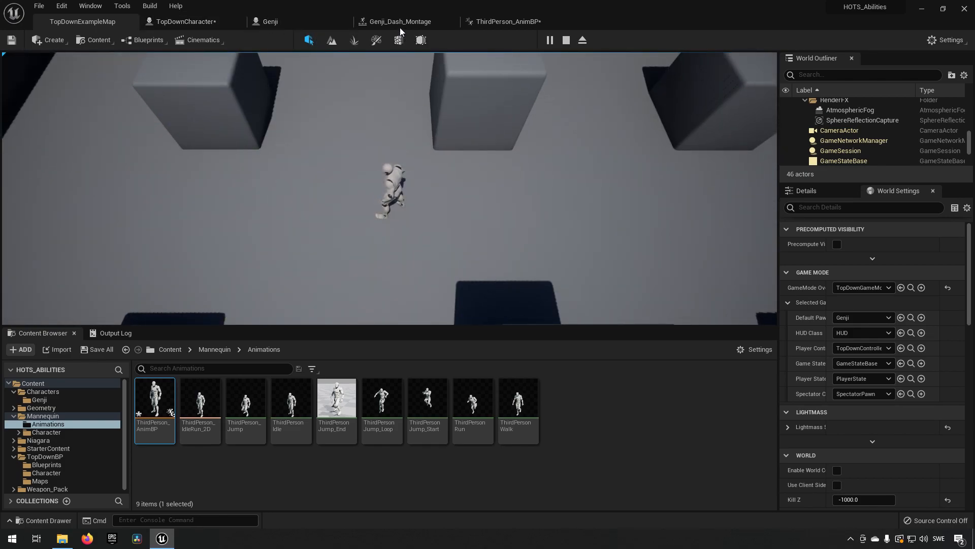
pyautogui.click(271, 21)
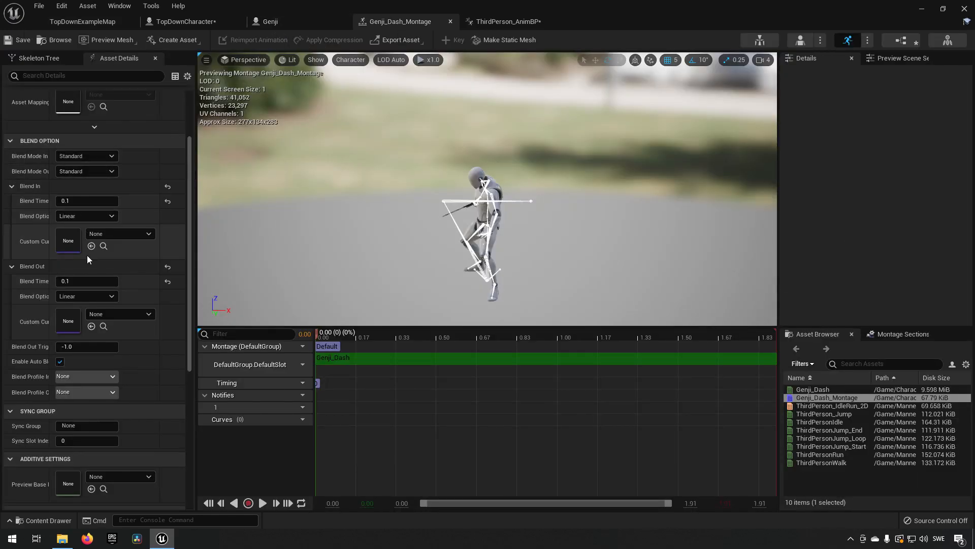
pyautogui.moveTo(87, 259)
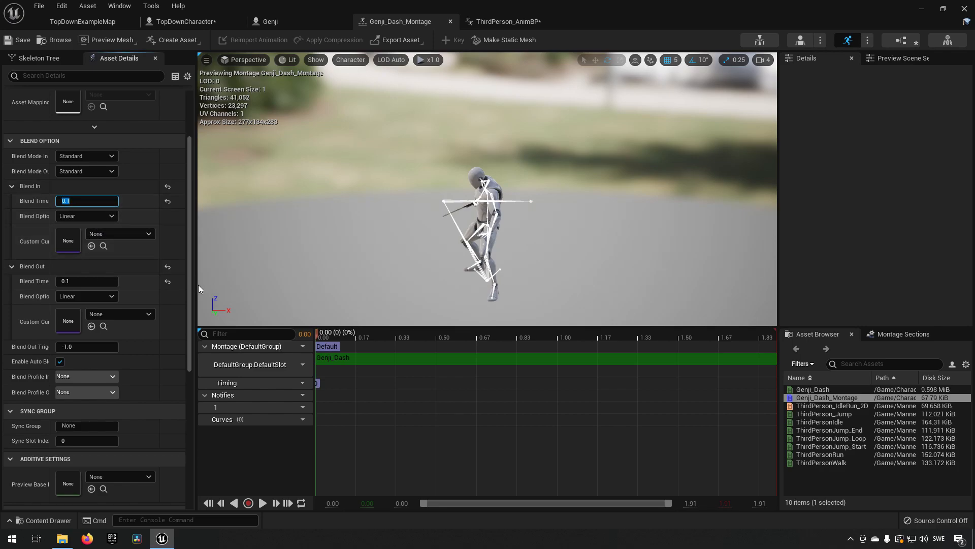
pyautogui.write('0.05')
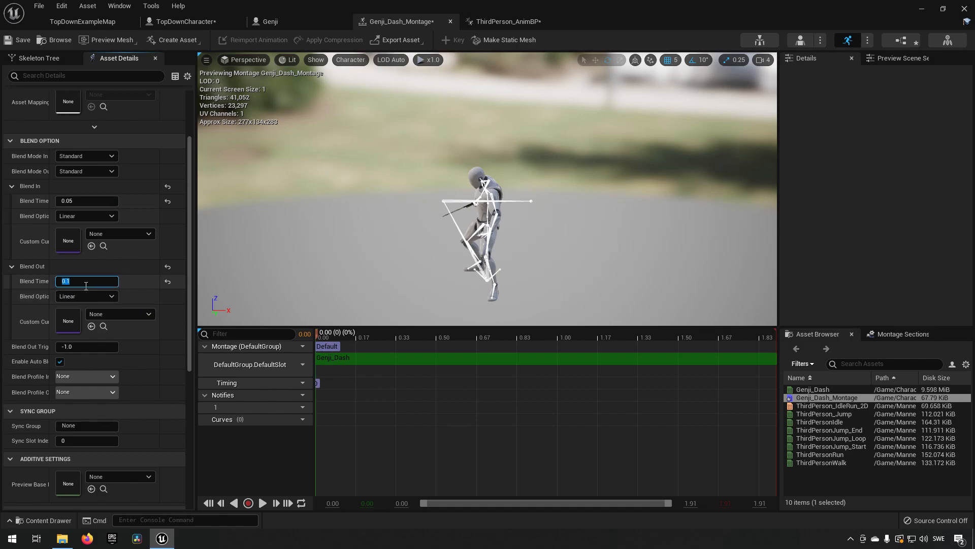
pyautogui.write('0.05')
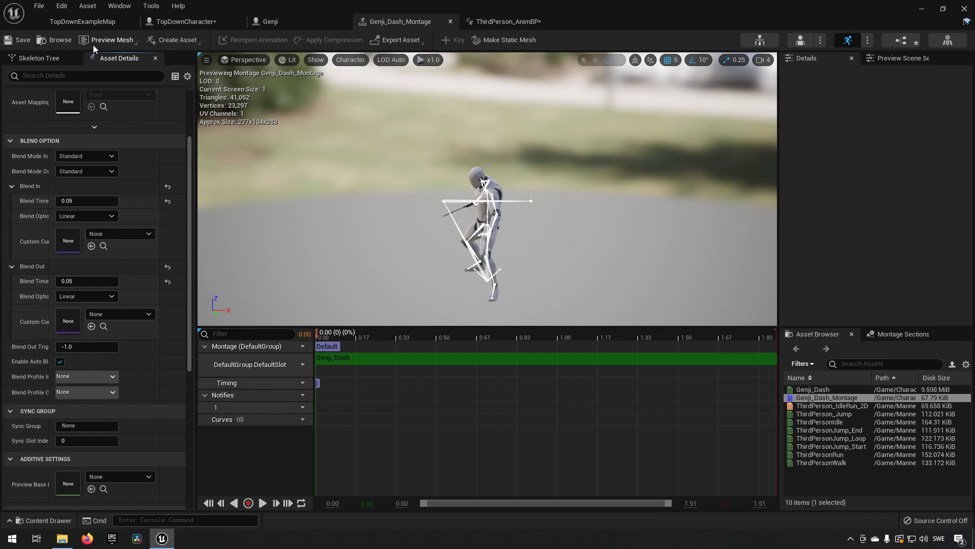
pyautogui.click(82, 21)
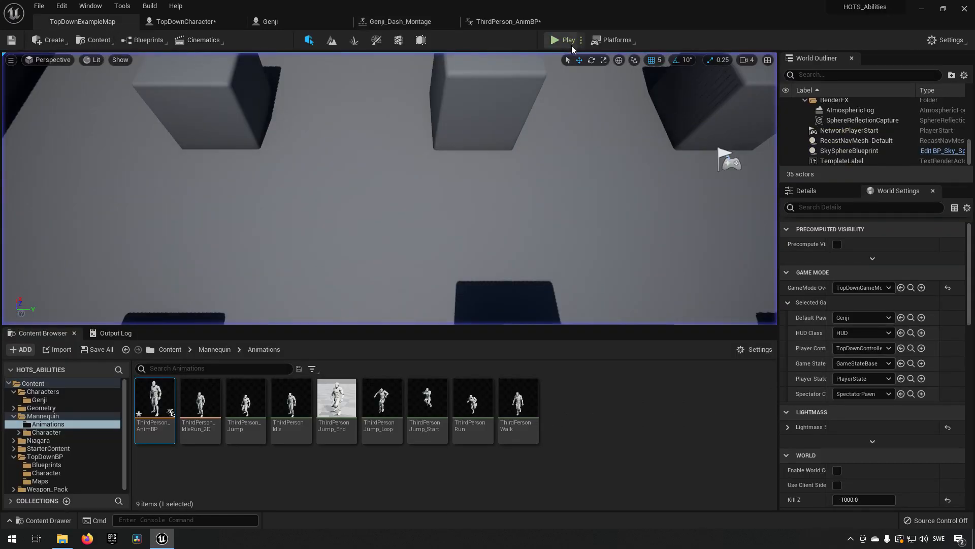
# Play the level twice and send Genji dashing to target spots to check the blend
pyautogui.click(565, 39)
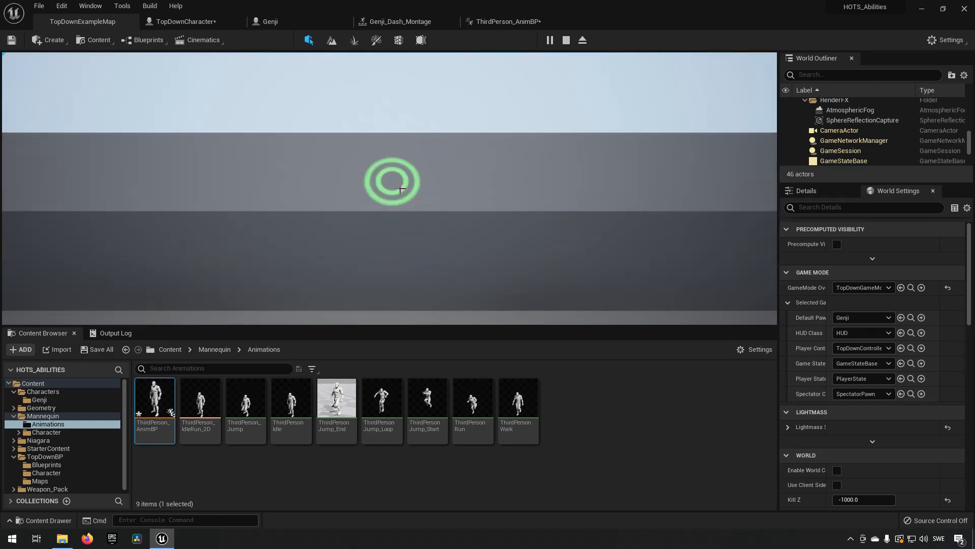
pyautogui.click(564, 40)
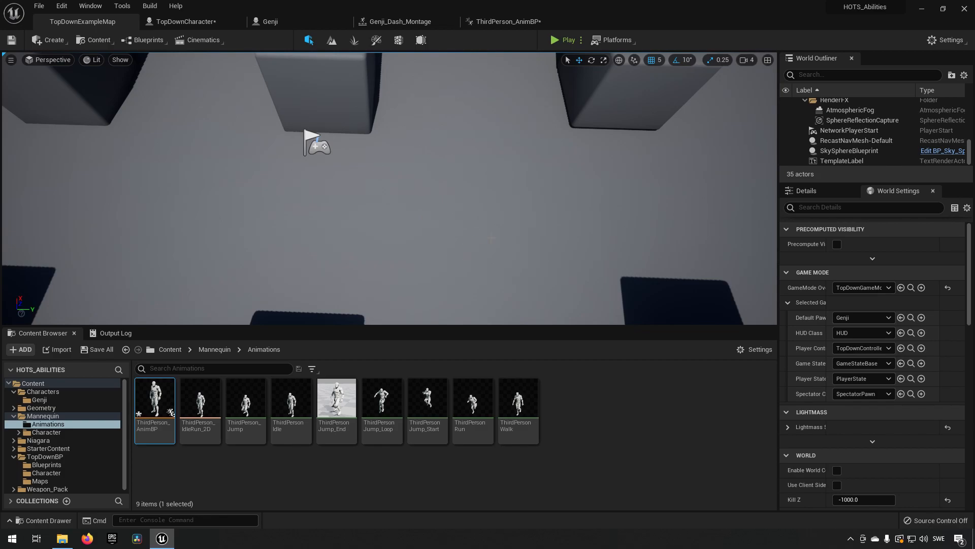
pyautogui.moveTo(663, 218)
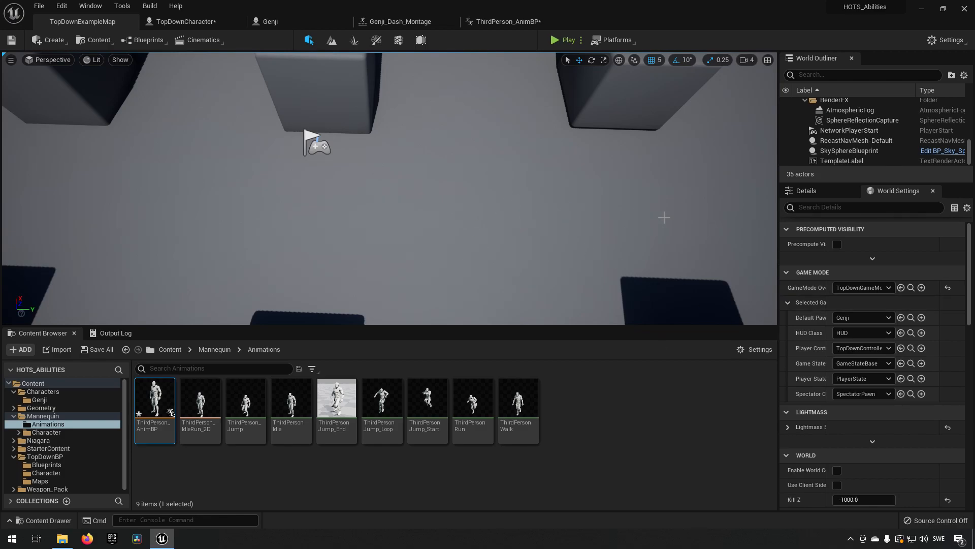
pyautogui.click(563, 40)
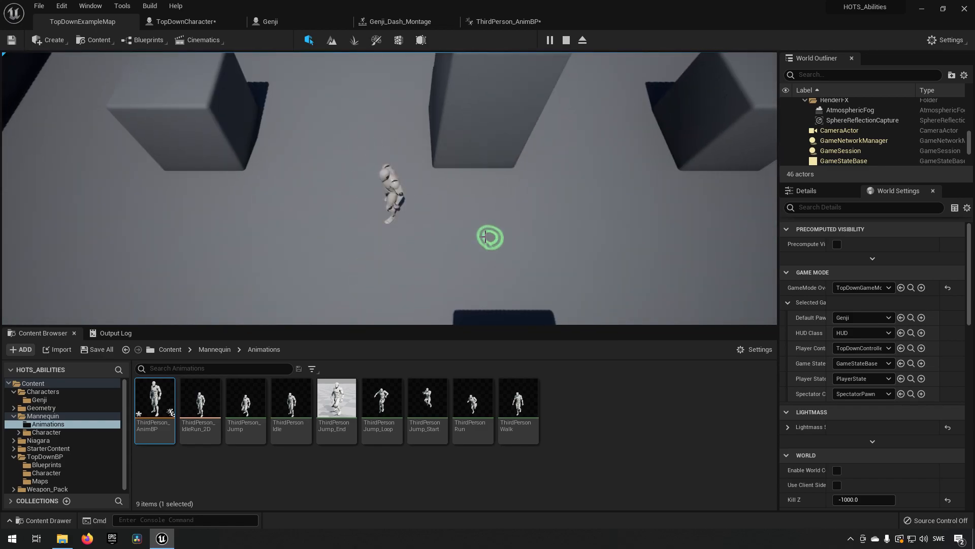
pyautogui.click(489, 237)
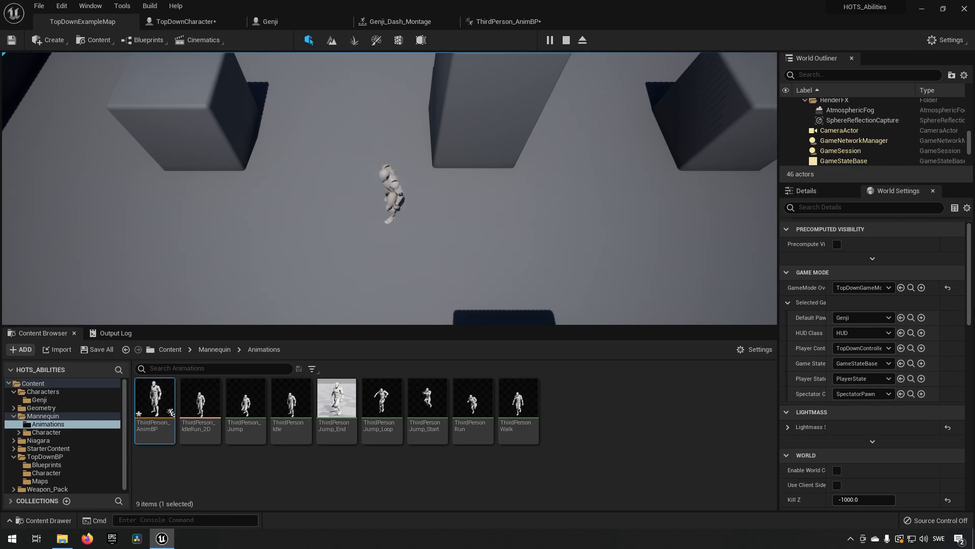
# Inspect the SK_Mannequin skeletal mesh from Content > Mannequin > Character > Mesh, then return to Genji_Dash_Montage
pyautogui.click(272, 21)
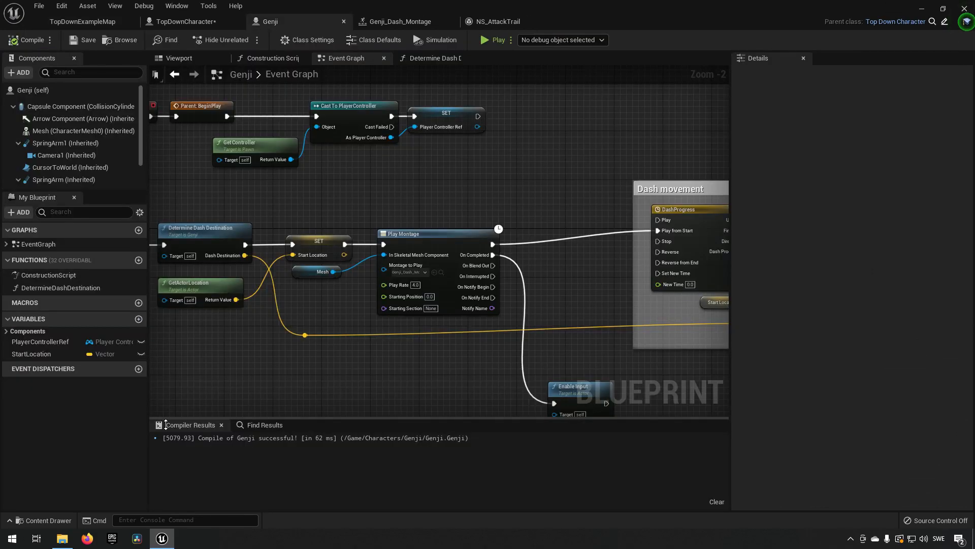
pyautogui.click(82, 131)
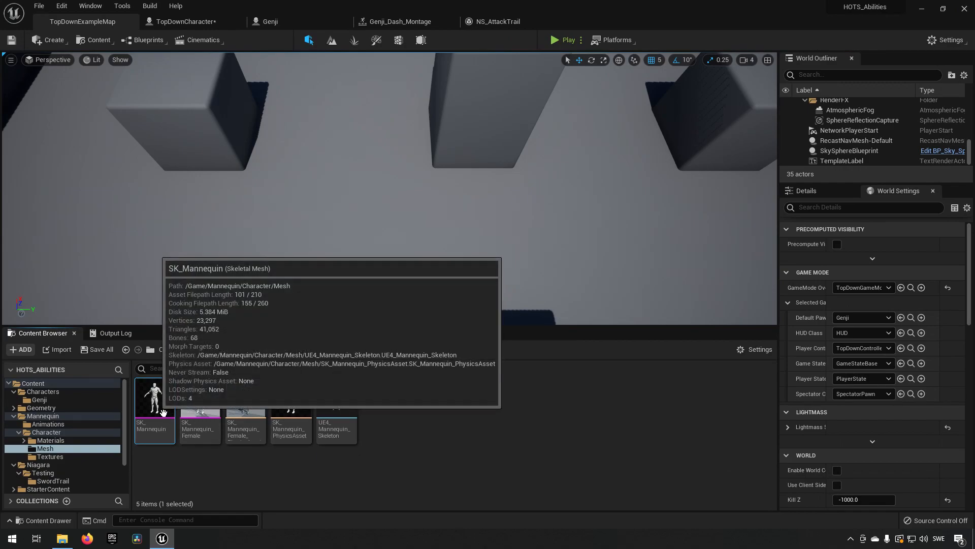
pyautogui.doubleClick(155, 395)
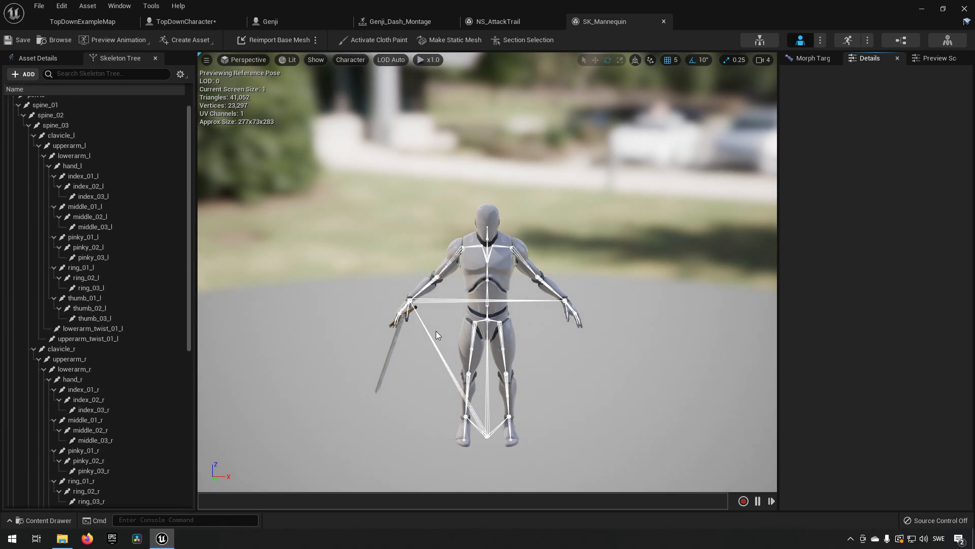
pyautogui.moveTo(497, 315)
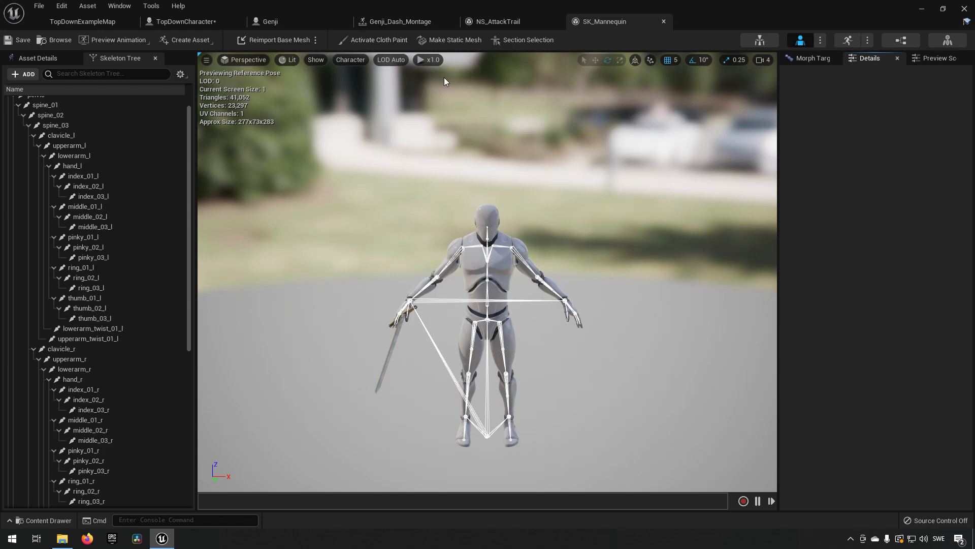
pyautogui.click(401, 21)
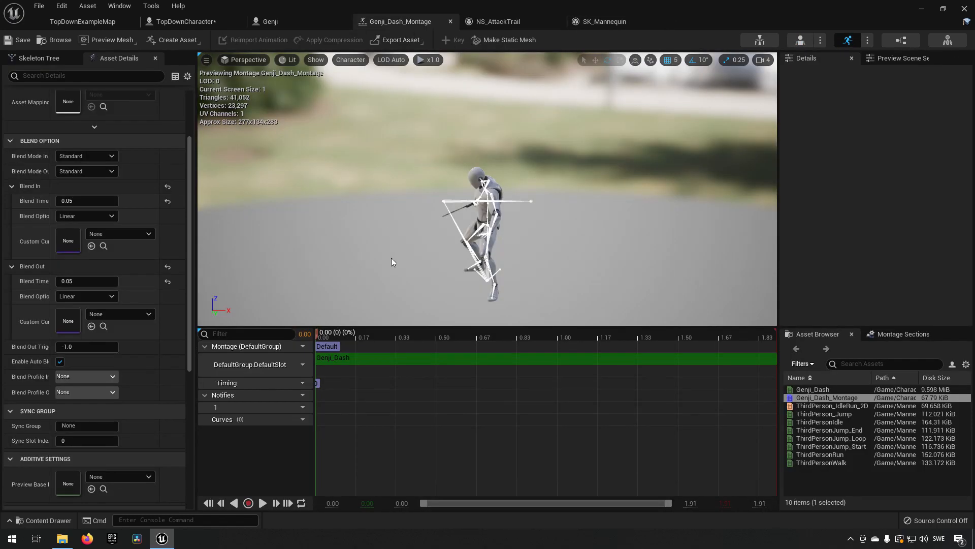
pyautogui.moveTo(537, 450)
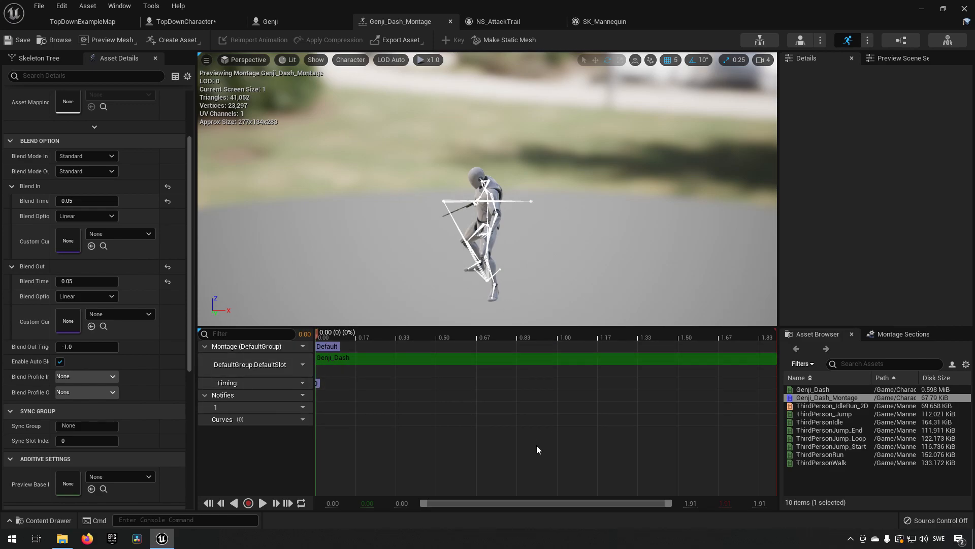
pyautogui.moveTo(431, 295)
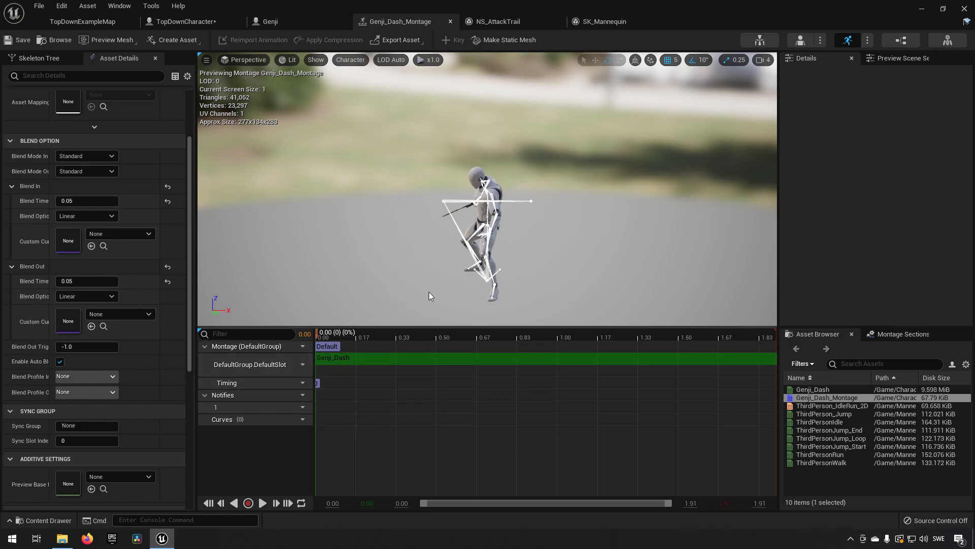
pyautogui.moveTo(330, 412)
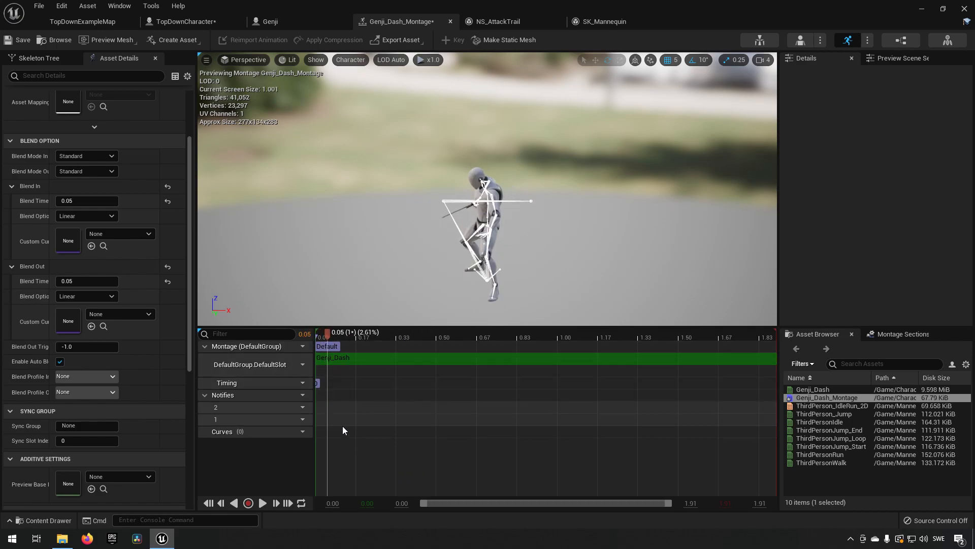
pyautogui.moveTo(329, 424)
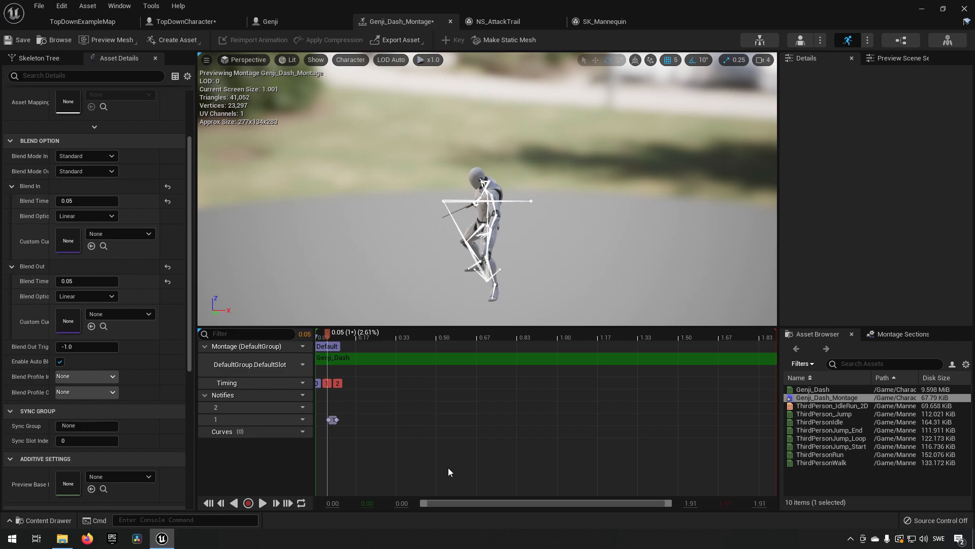
pyautogui.moveTo(333, 420)
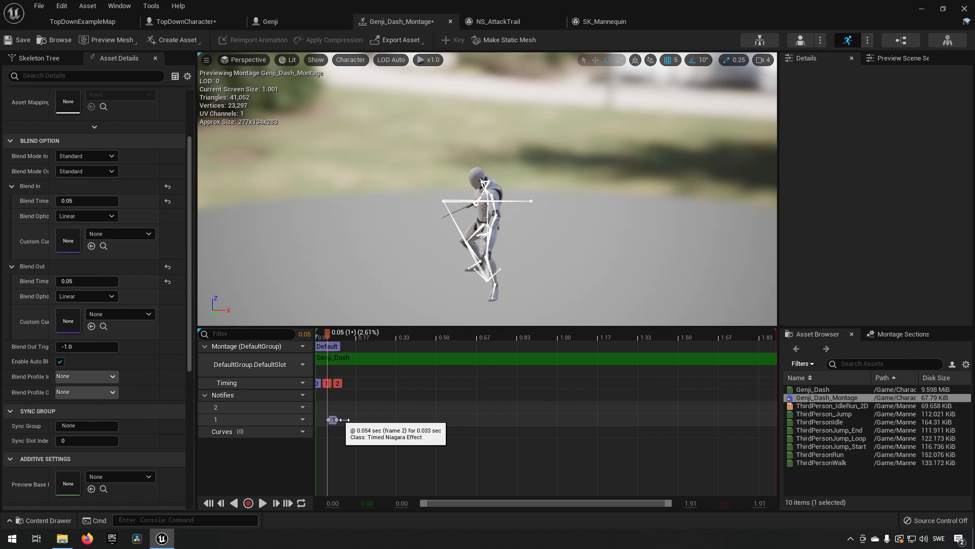
# Give the timed Niagara notify the NS_DashTrail template and extend it to about 0.85 s
pyautogui.click(334, 420)
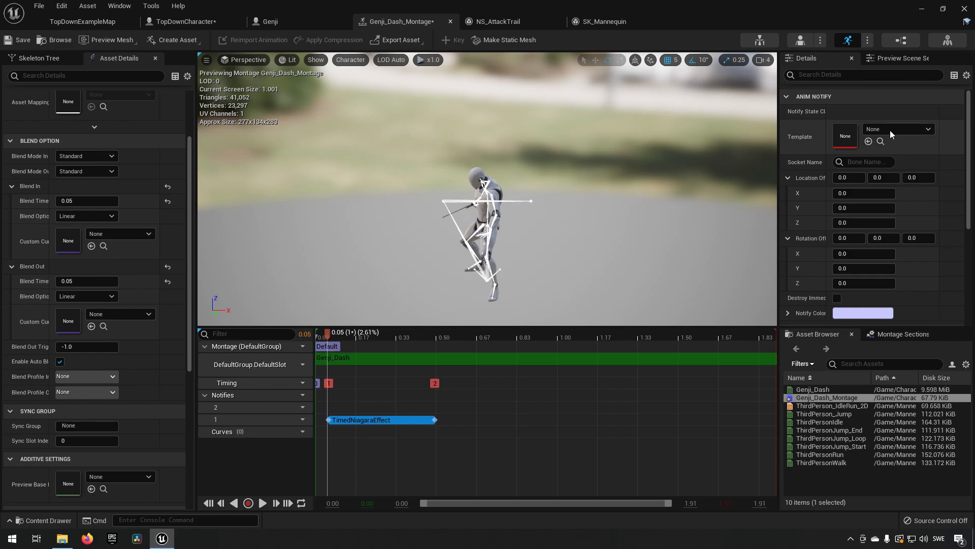
pyautogui.click(896, 129)
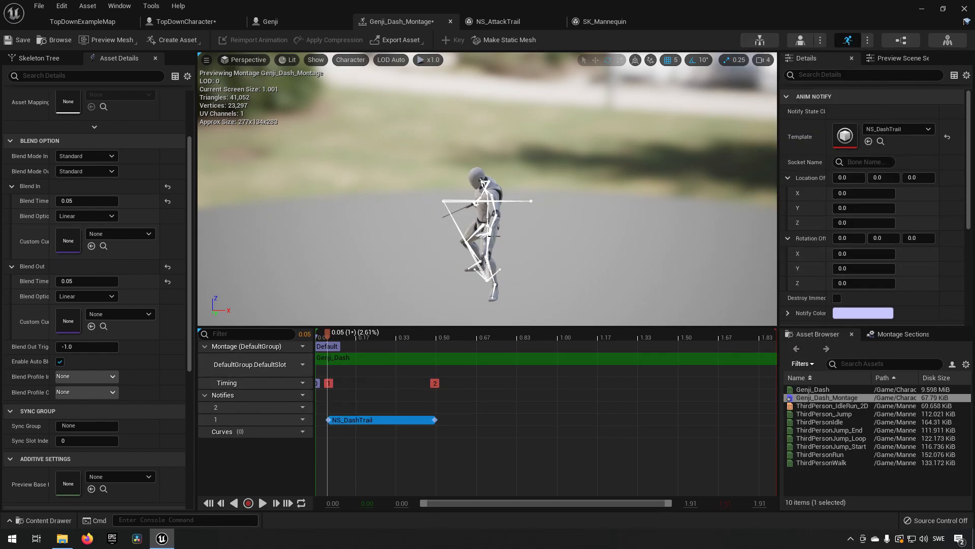
pyautogui.moveTo(408, 394)
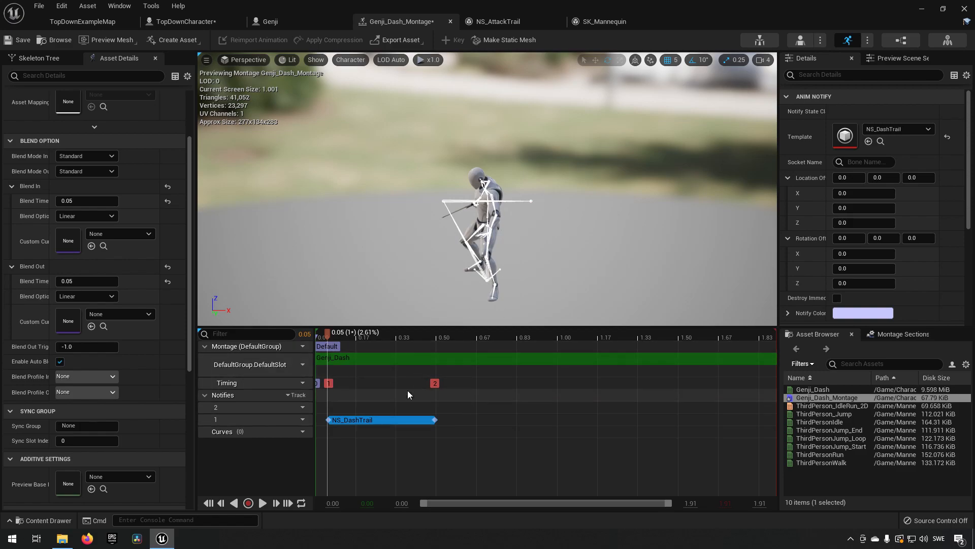
pyautogui.click(478, 331)
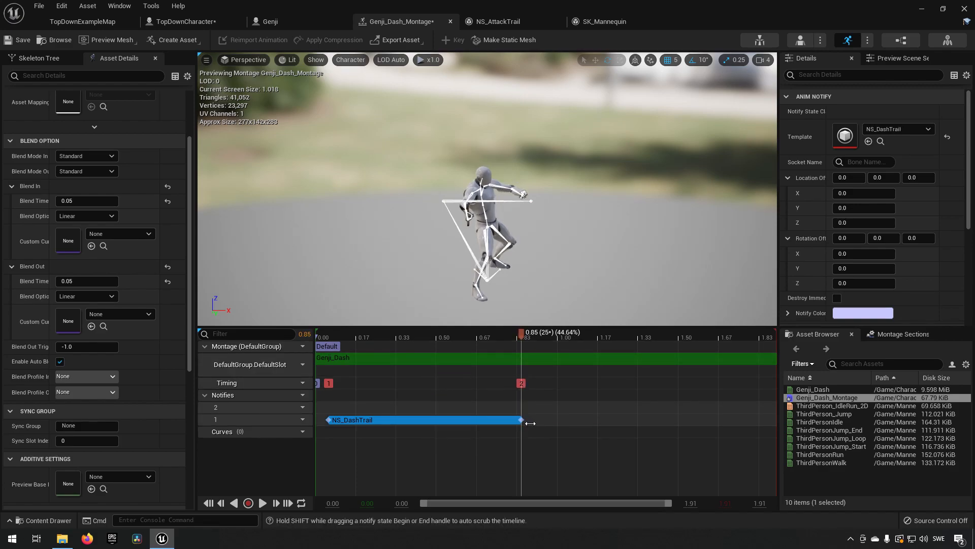
pyautogui.moveTo(434, 421)
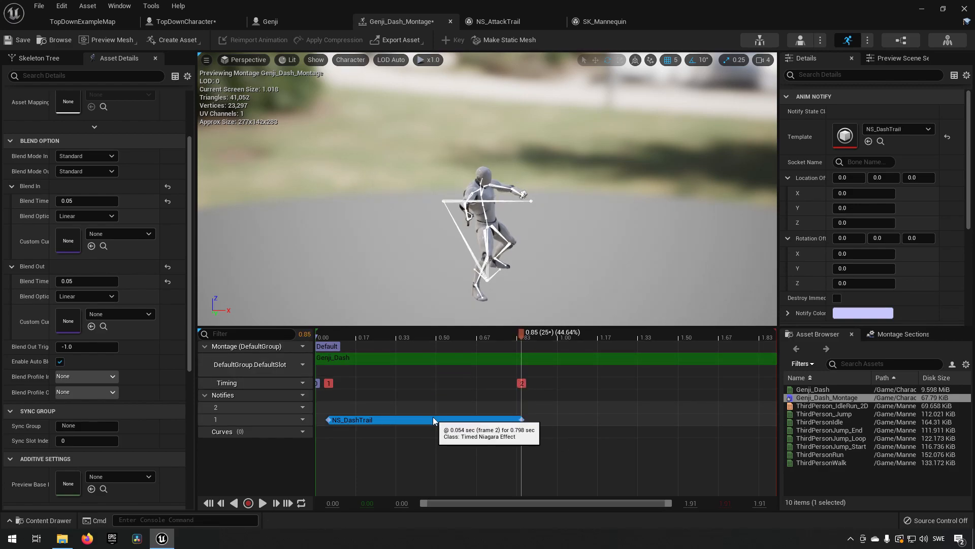
pyautogui.moveTo(409, 418)
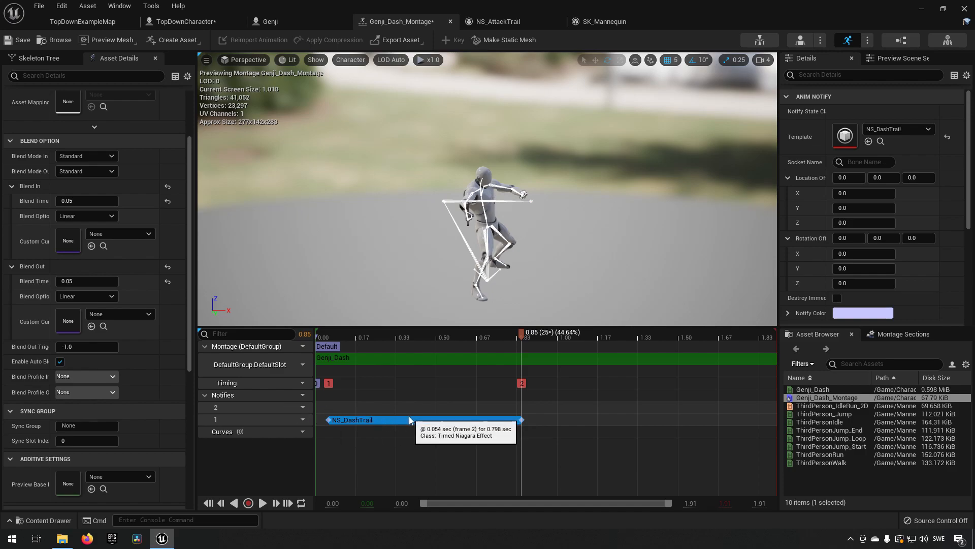
pyautogui.moveTo(405, 422)
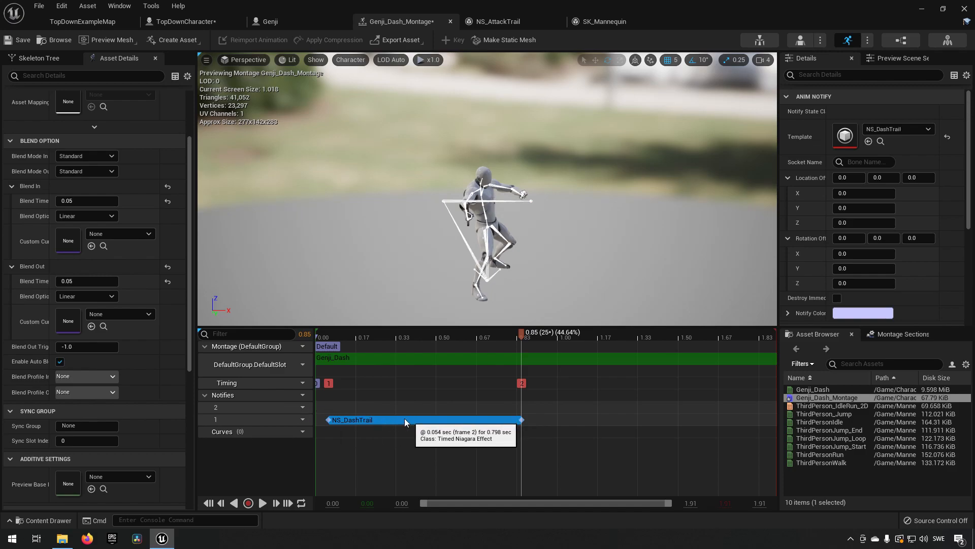
# Paste NS_DashTrail copies onto notify track 2 and a newly added track 3
pyautogui.rightClick(404, 420)
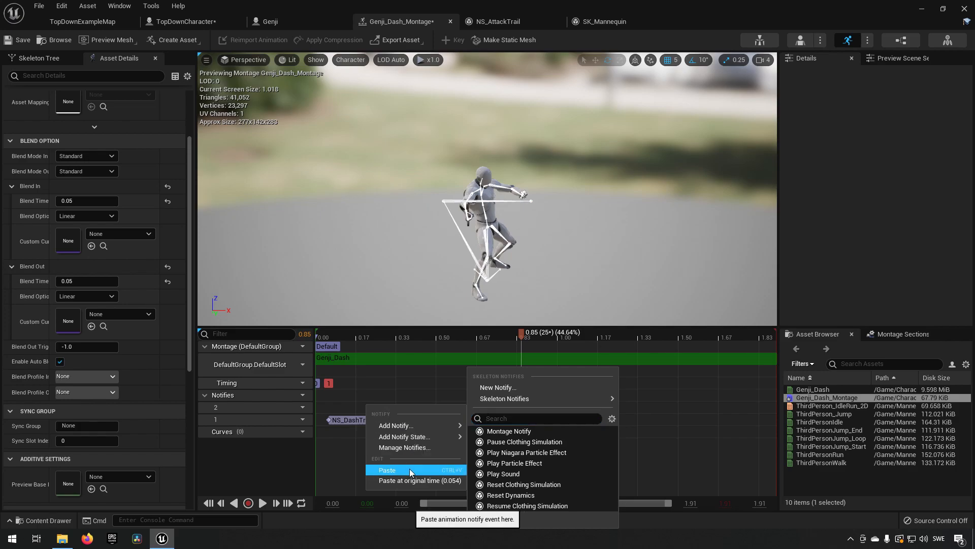
pyautogui.click(387, 470)
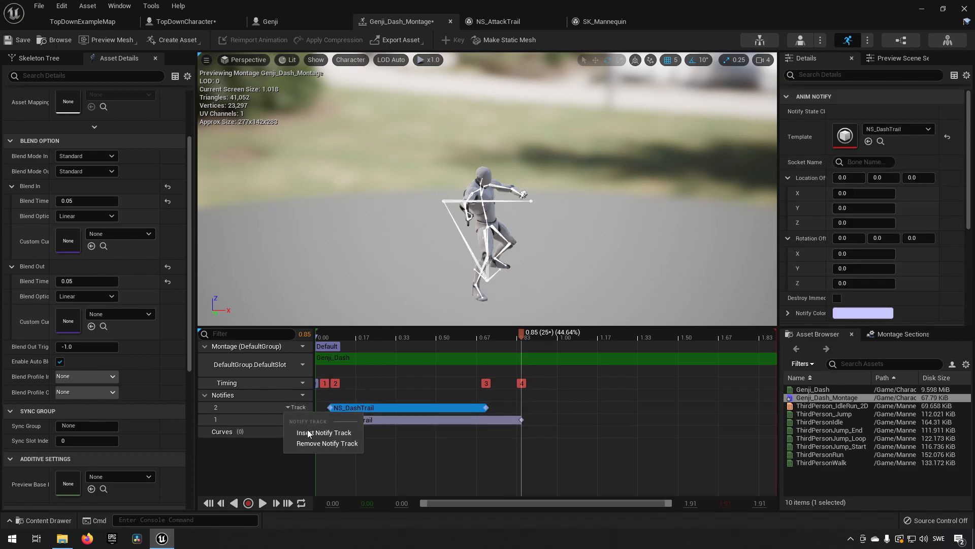
pyautogui.click(324, 432)
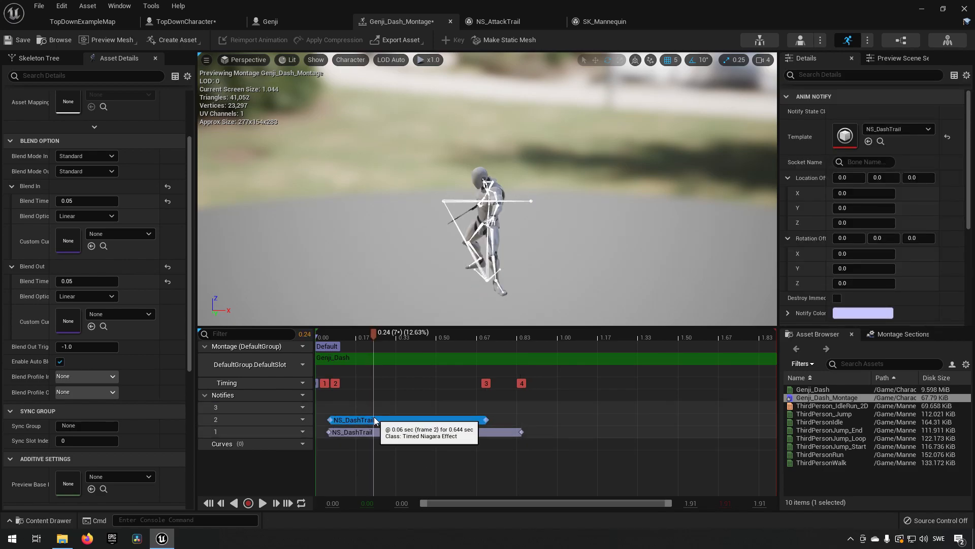
pyautogui.rightClick(372, 420)
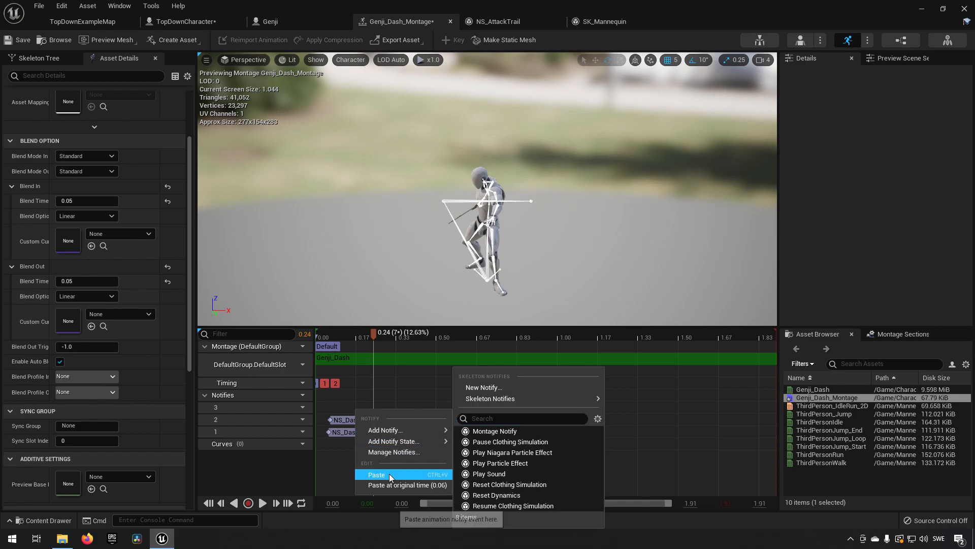
pyautogui.click(376, 474)
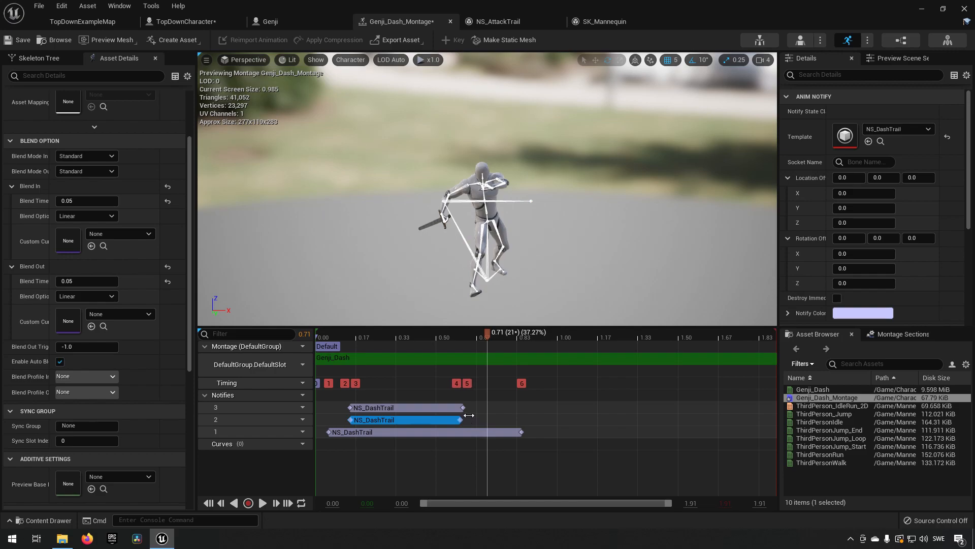
# Shorten the second NS_DashTrail notify and match the third to its length
pyautogui.click(462, 332)
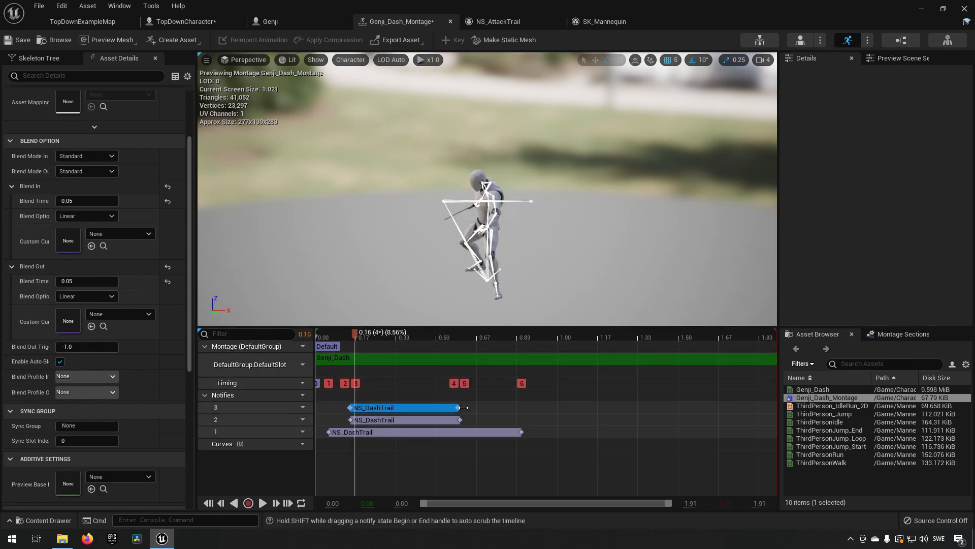
pyautogui.click(423, 432)
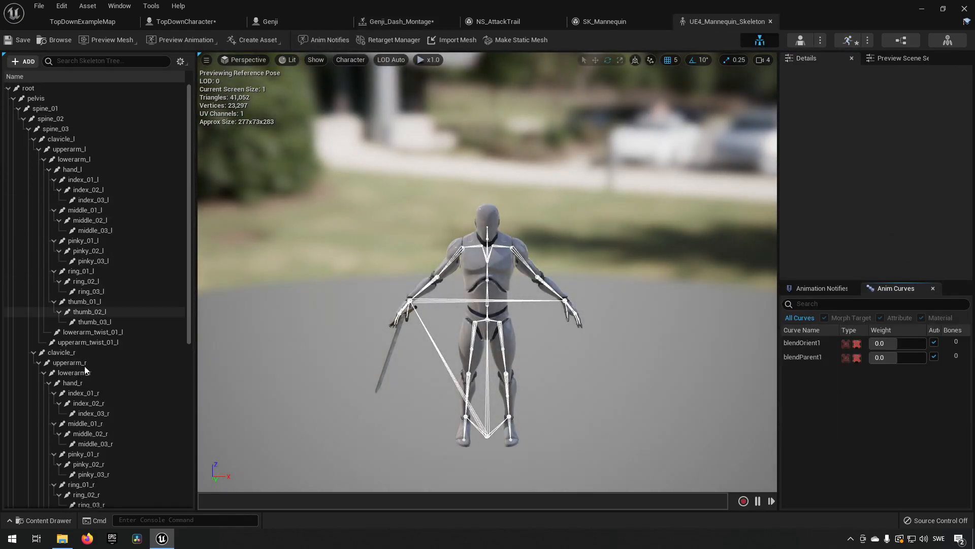
# Confirm the bone name in the skeleton and set the NS_DashTrail notify's Socket Name to lowerarm_r
pyautogui.click(73, 371)
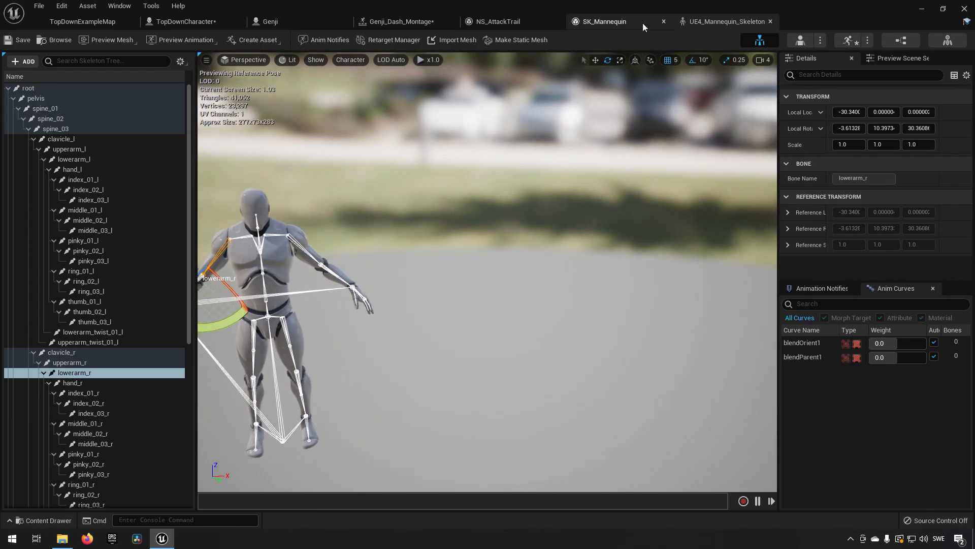
pyautogui.click(403, 21)
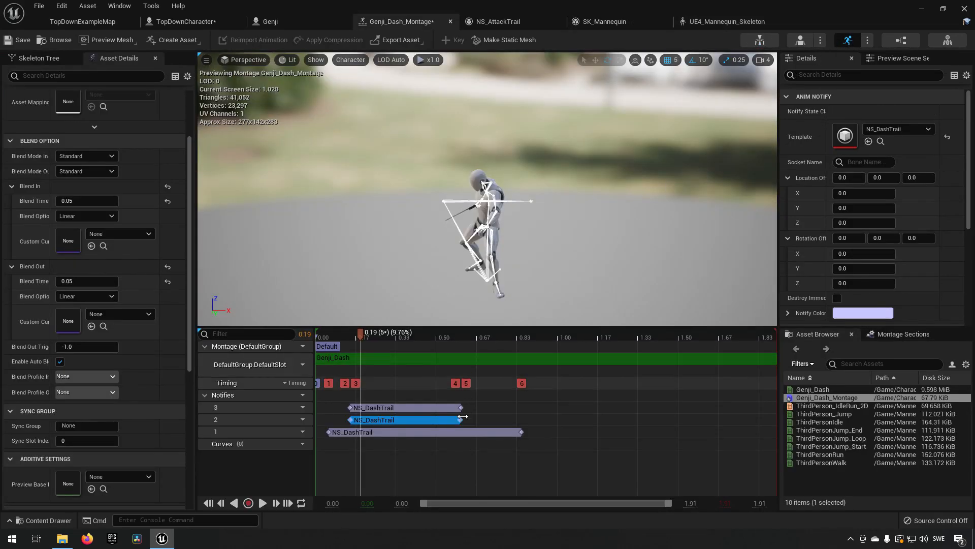
pyautogui.click(864, 162)
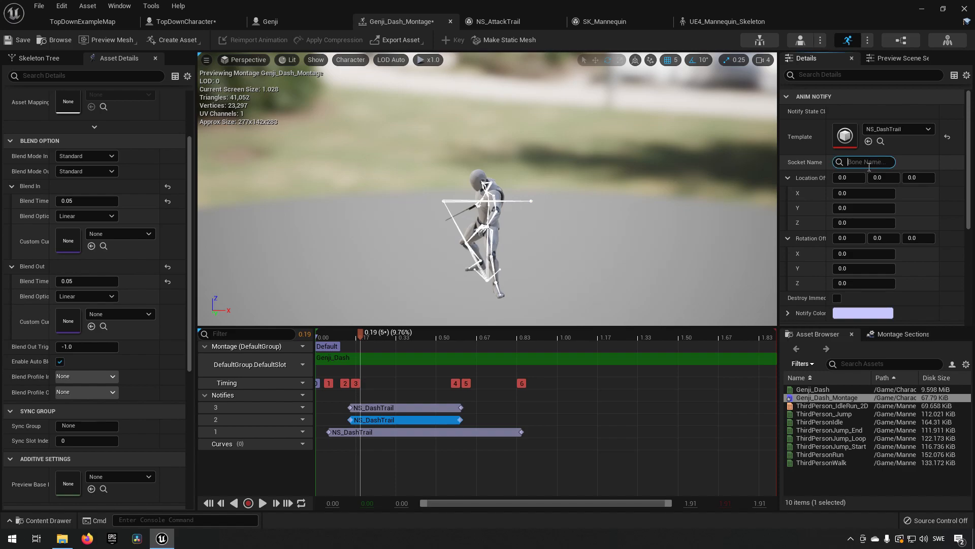
pyautogui.write('lower')
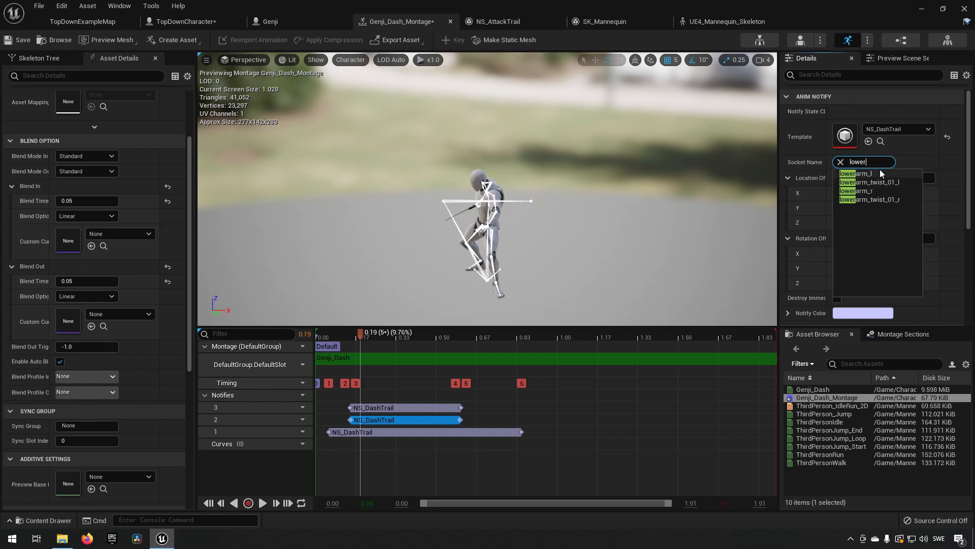
pyautogui.click(858, 172)
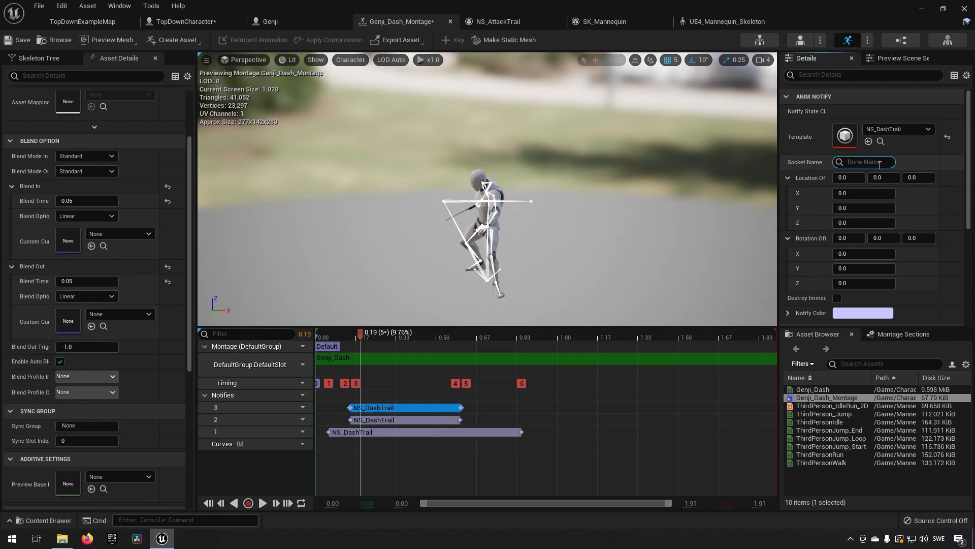
pyautogui.write('lower')
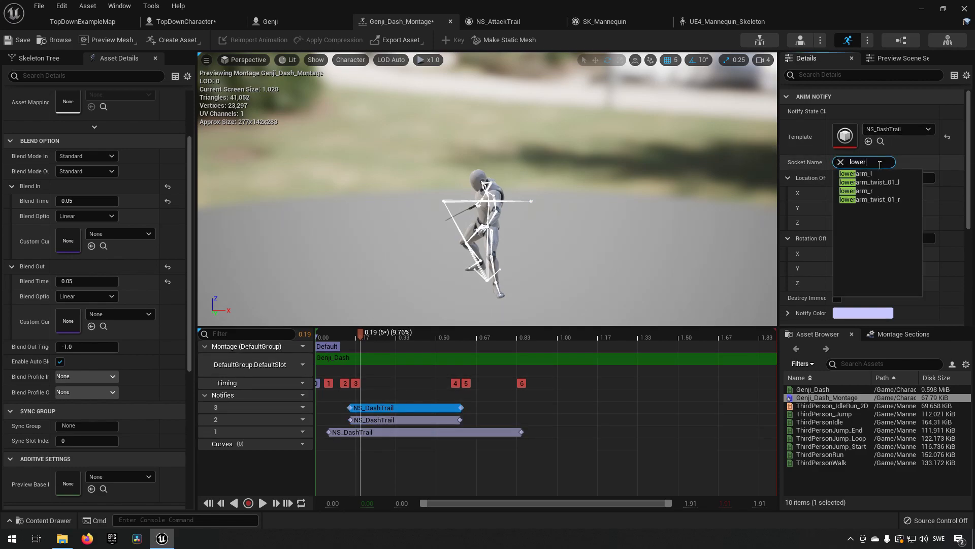
pyautogui.click(860, 191)
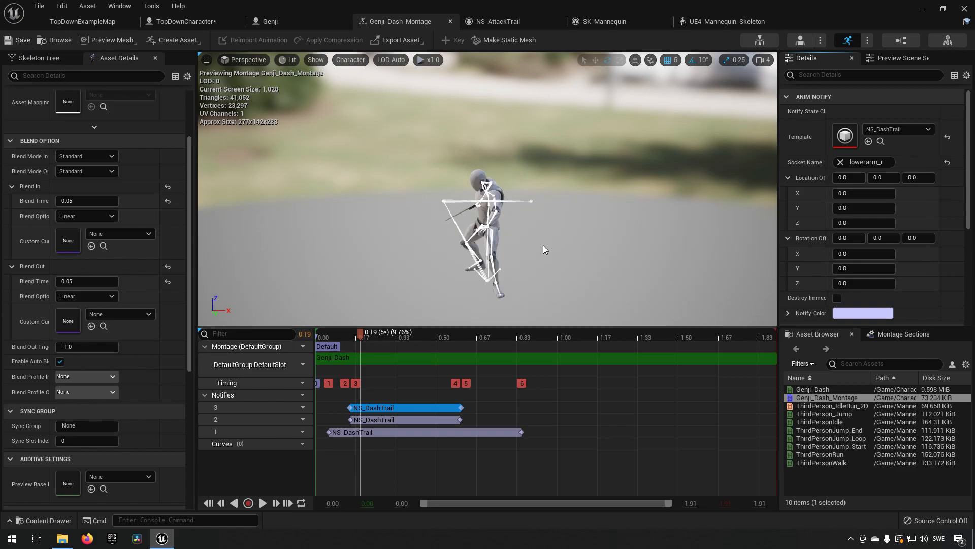
# Look at the ThirdPersonRun animation from the montage, then return to the level map
pyautogui.click(81, 22)
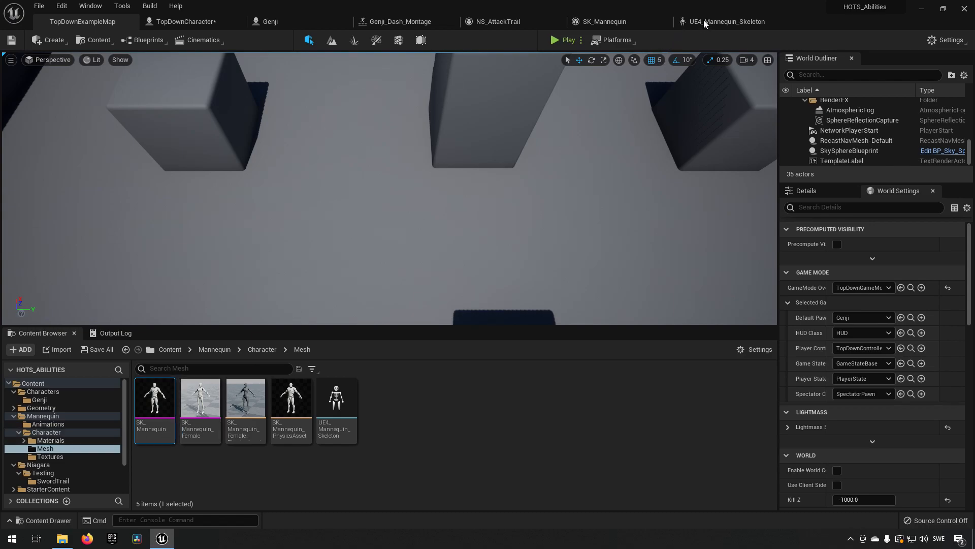
pyautogui.moveTo(602, 21)
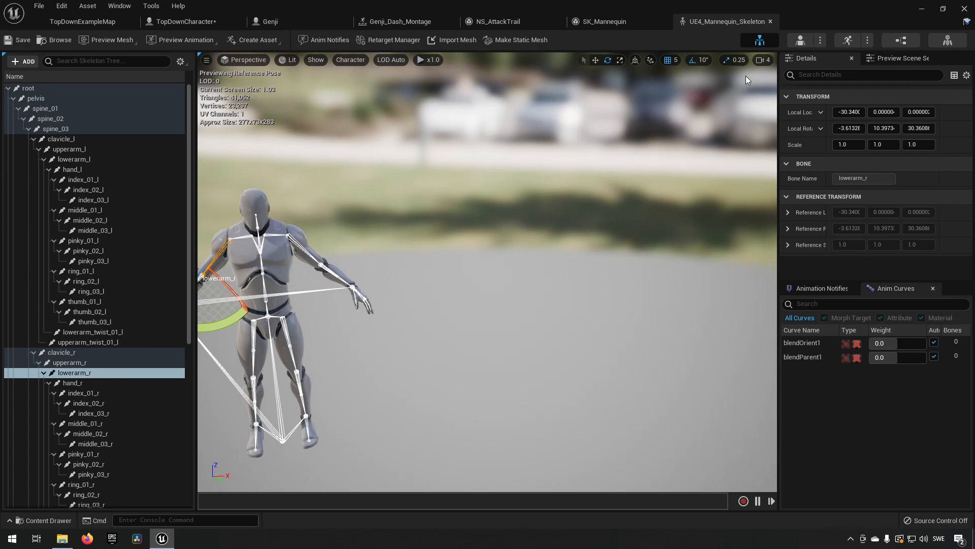
pyautogui.click(401, 21)
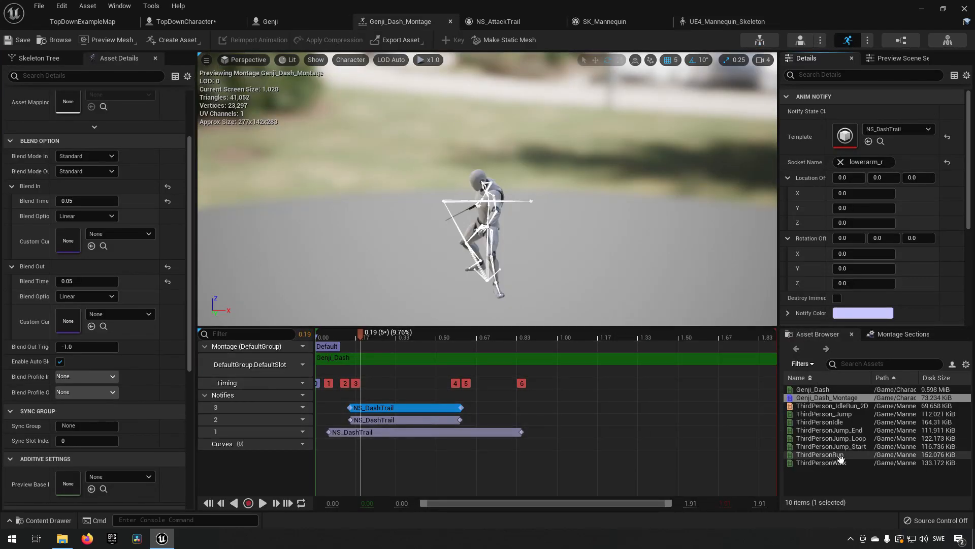
pyautogui.doubleClick(821, 454)
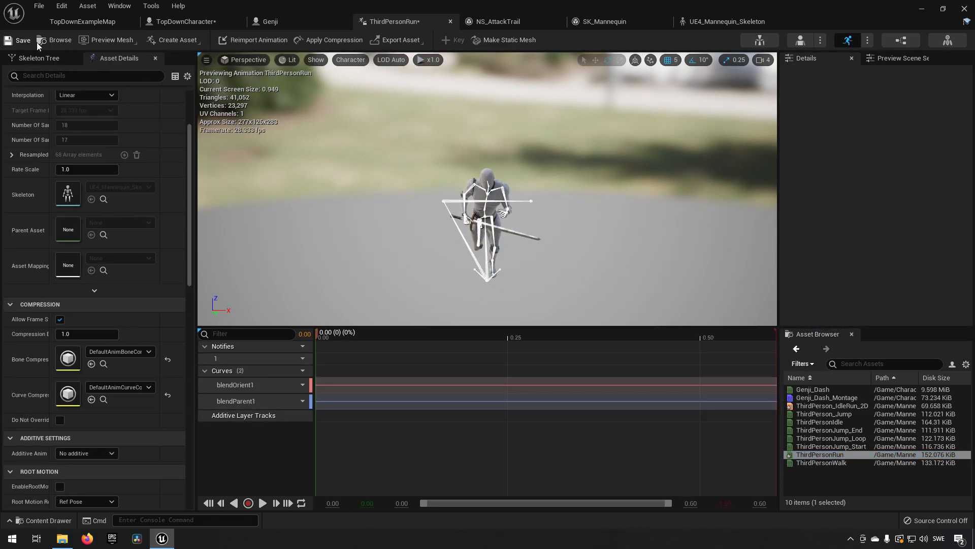
pyautogui.click(81, 21)
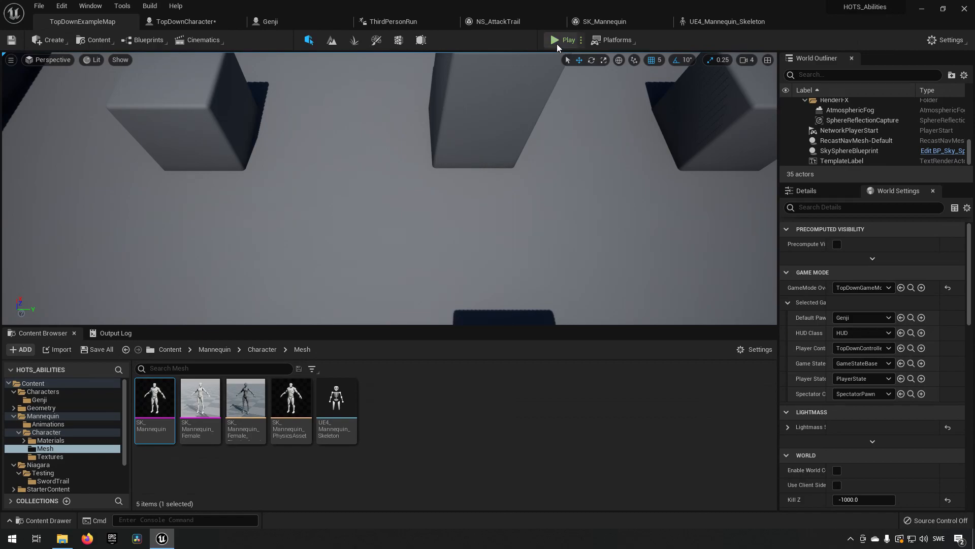
# Play-test the dash in the level, then switch to the Genji character blueprint graph
pyautogui.click(563, 40)
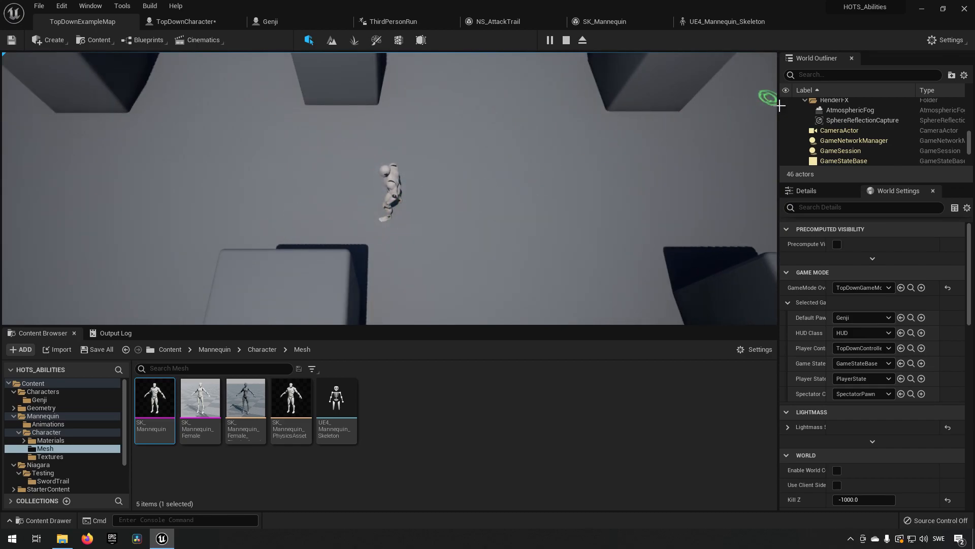
pyautogui.moveTo(202, 205)
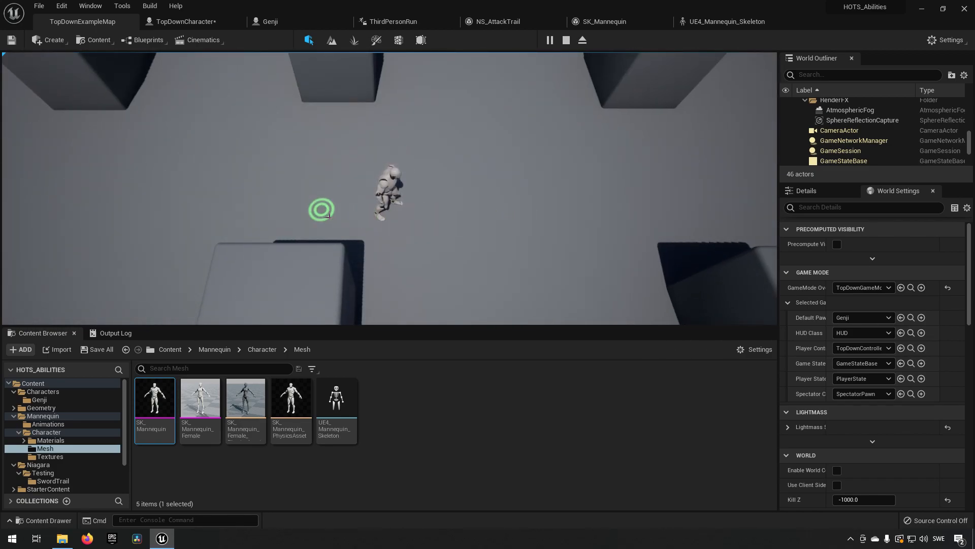
pyautogui.click(273, 21)
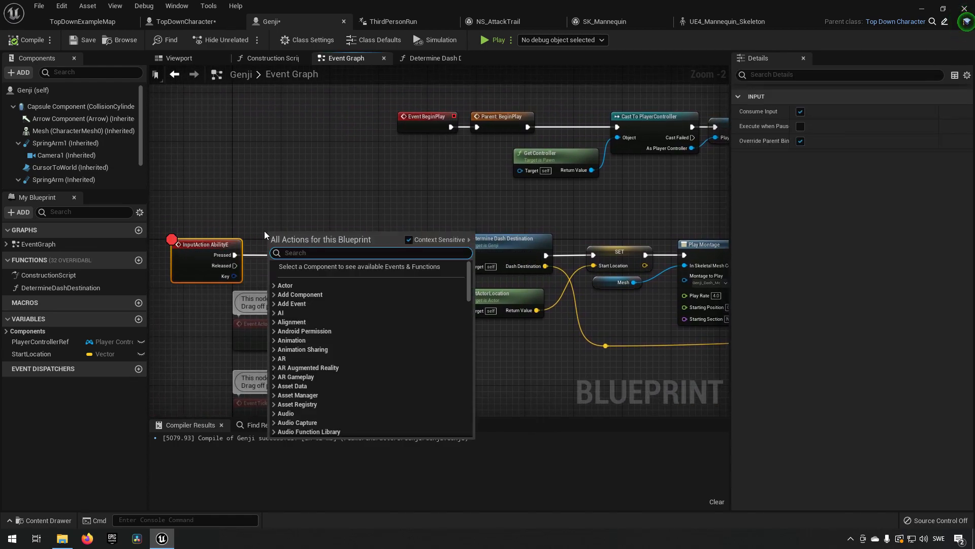
# Add a Stop Movement Immediately node before Disable Input, play-test the trails, then bring up ThirdPersonRun
pyautogui.write('stop moveme')
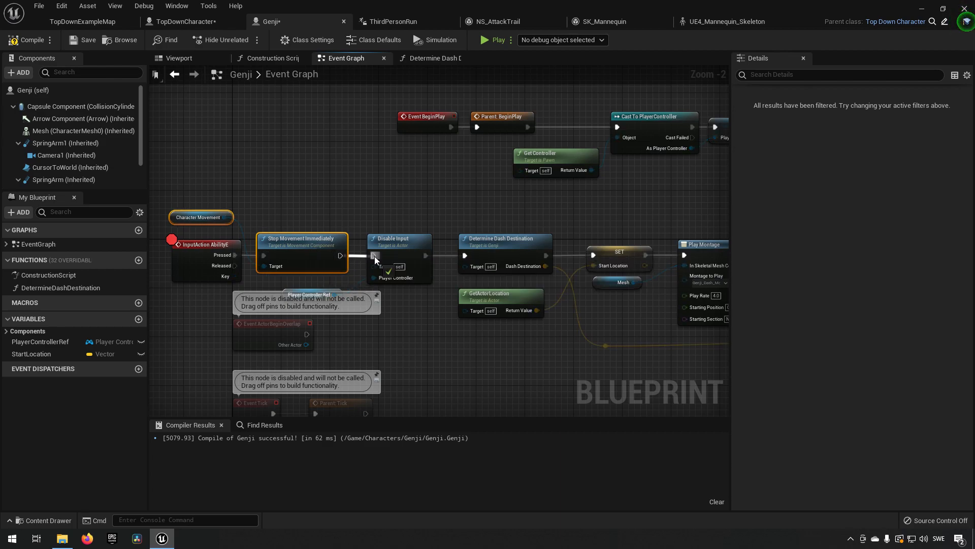
pyautogui.click(82, 21)
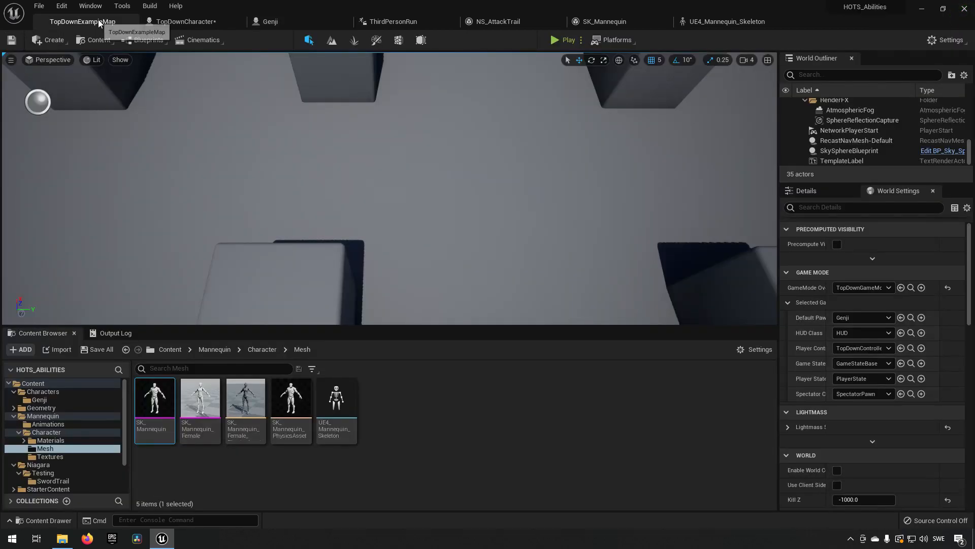
pyautogui.click(564, 40)
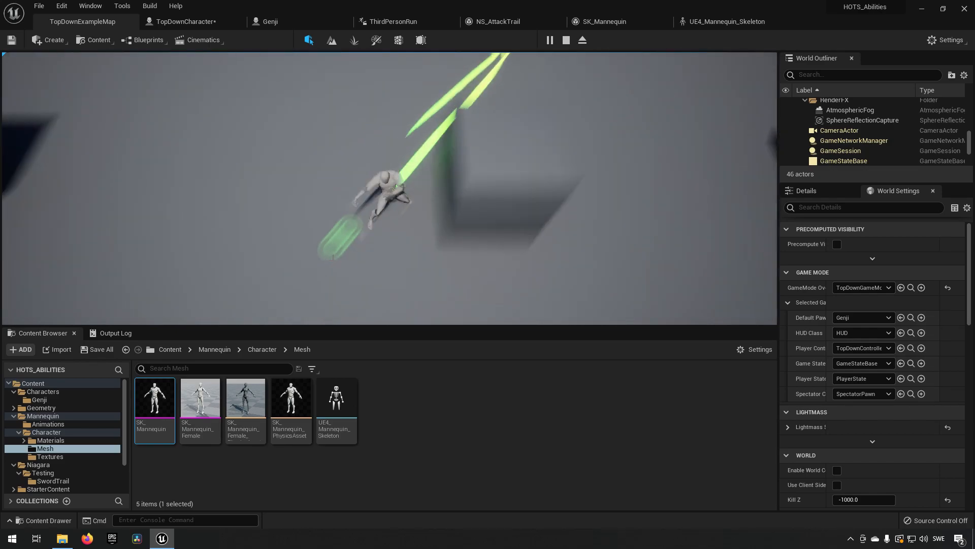
pyautogui.click(602, 21)
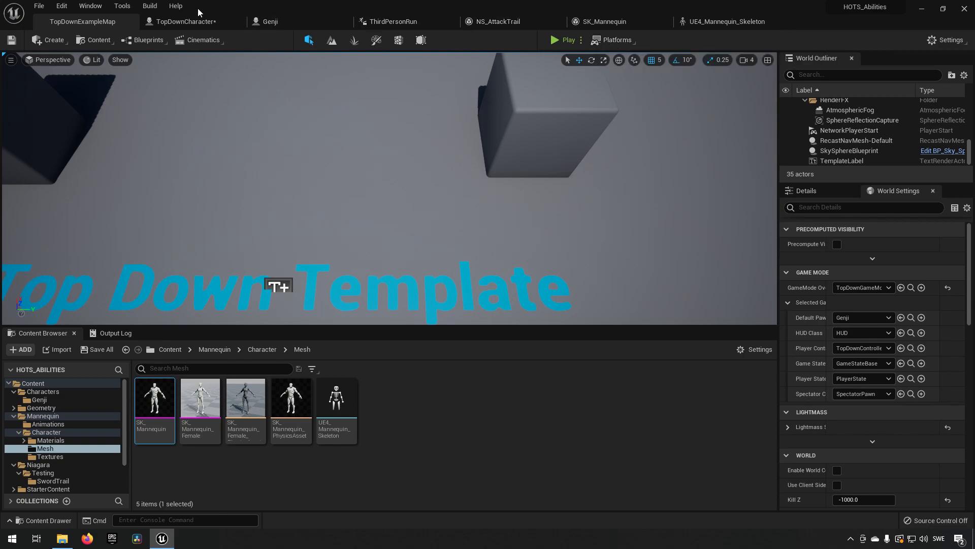
pyautogui.moveTo(602, 21)
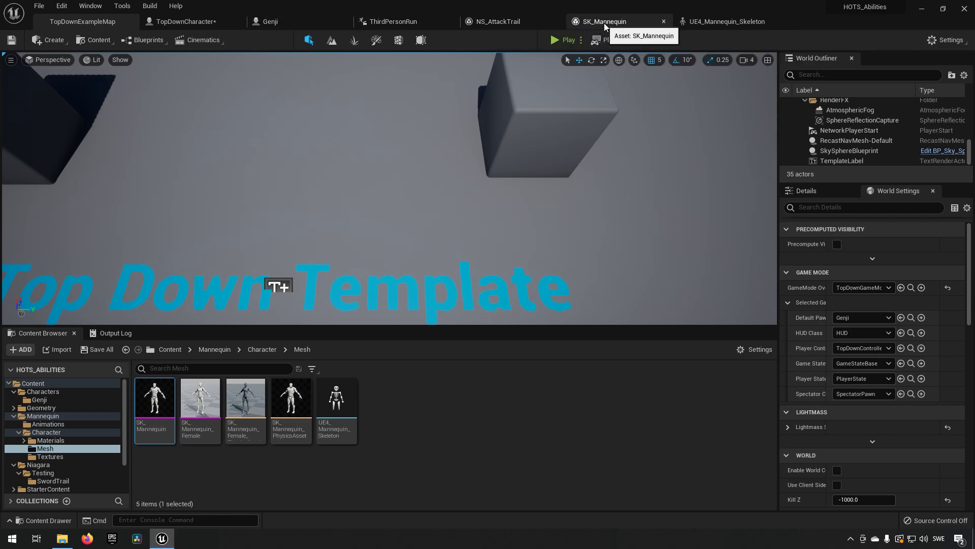
pyautogui.click(392, 21)
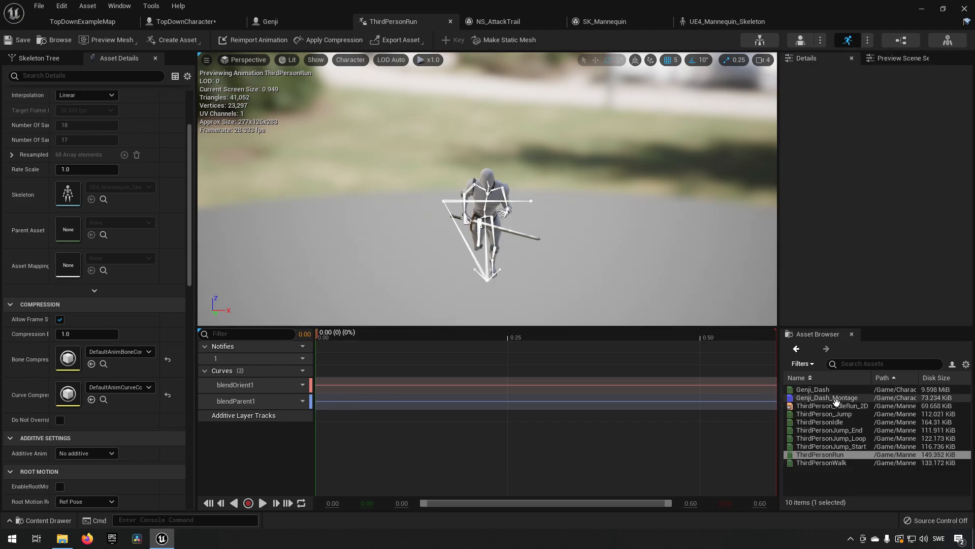
# Paste two trail notifies near 1.2 s on tracks 2 and 3 with template NS_AttackTrail, then return to the map
pyautogui.doubleClick(827, 397)
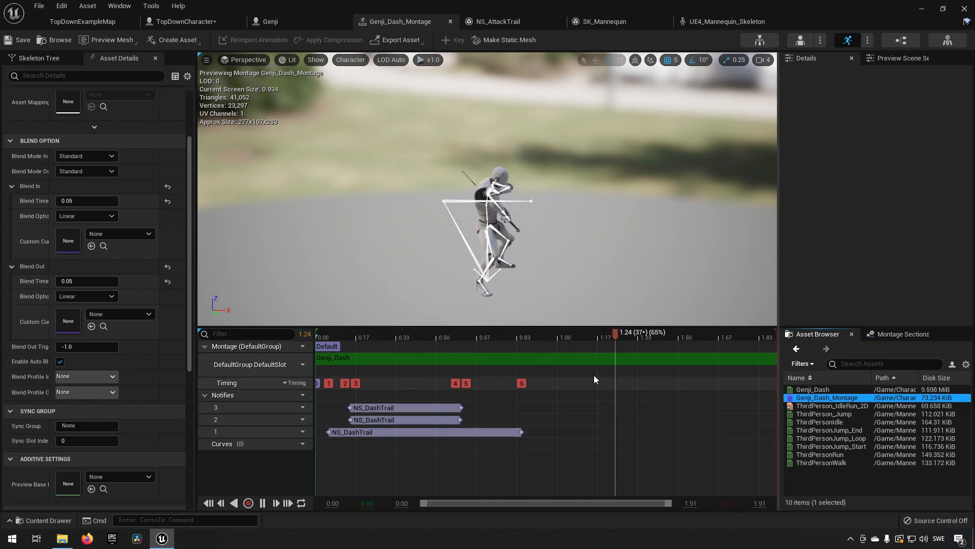
pyautogui.click(422, 336)
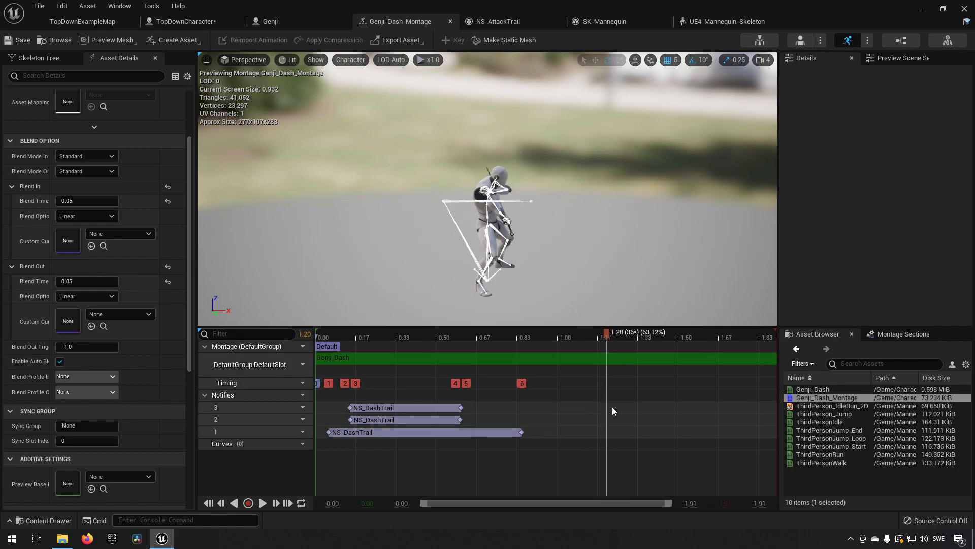
pyautogui.click(404, 408)
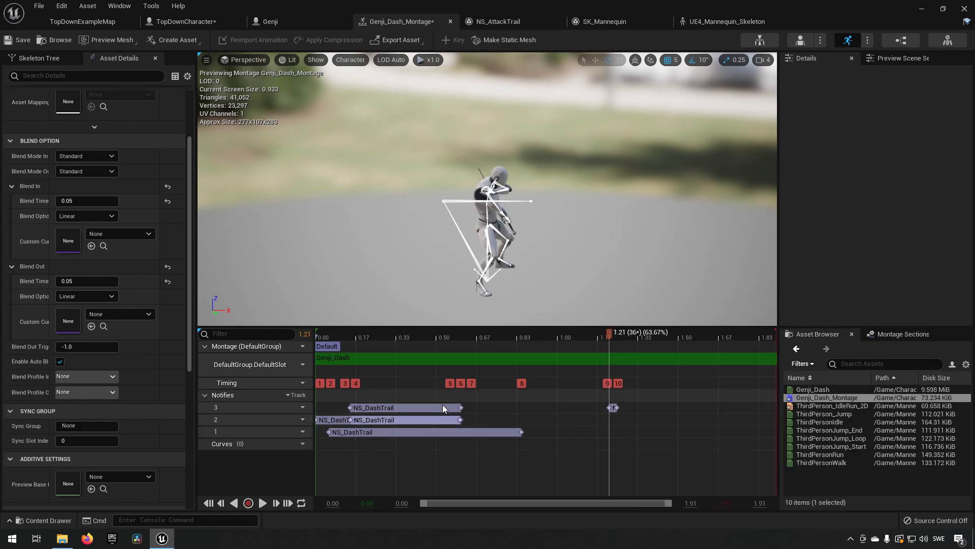
pyautogui.click(404, 407)
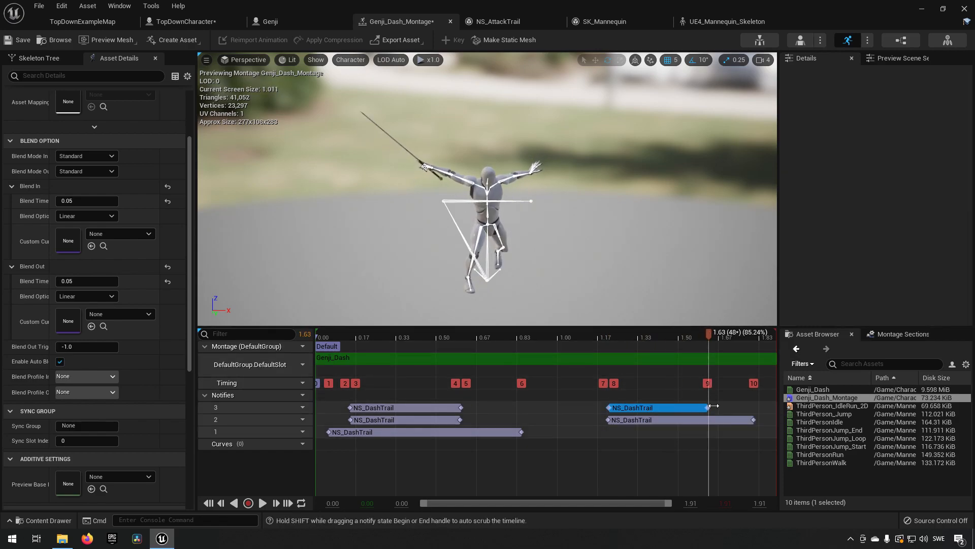
pyautogui.click(631, 407)
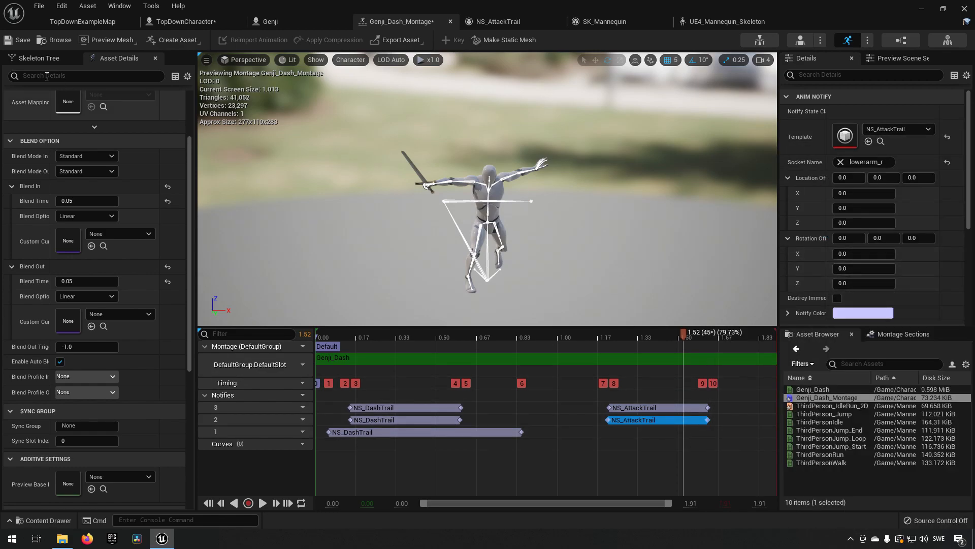
pyautogui.moveTo(83, 22)
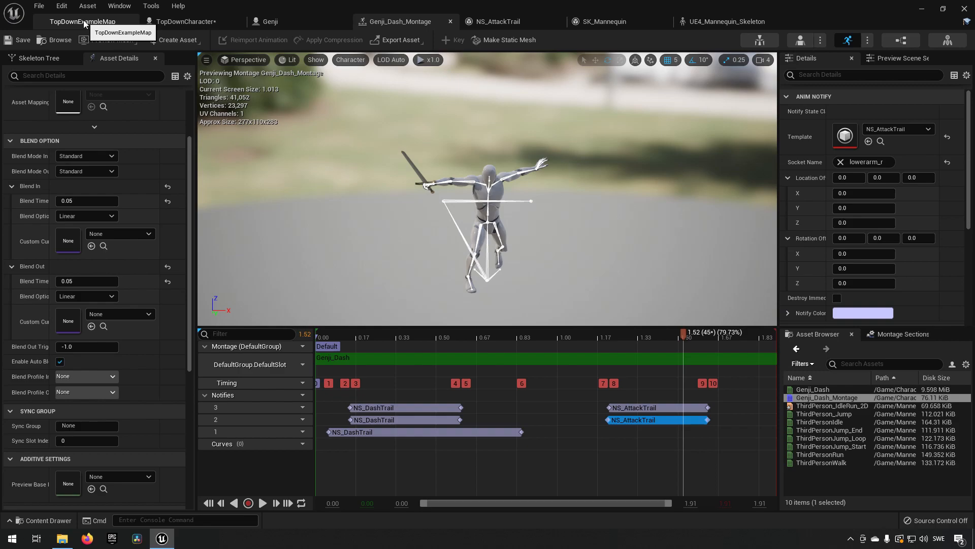
pyautogui.click(81, 22)
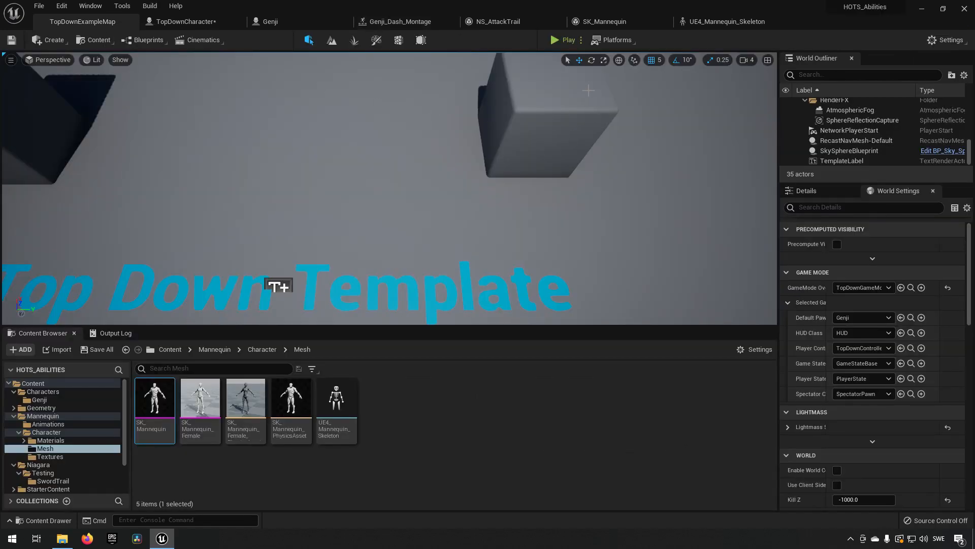
# Play-test the attack trails in the level and browse to the SwordTrail Niagara folder
pyautogui.click(562, 40)
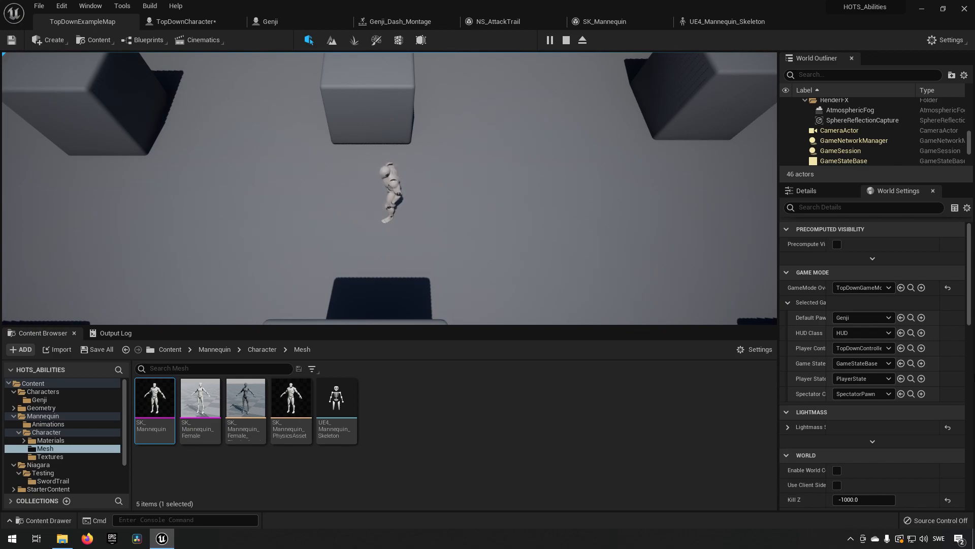
pyautogui.click(53, 482)
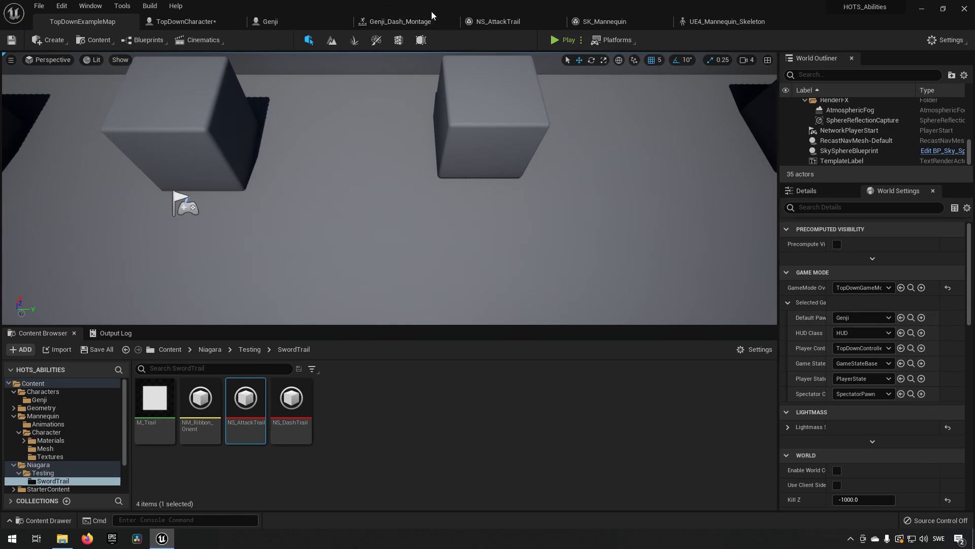
# Check the bone name in the skeleton and set the NS_AttackTrail notifies' Socket Name to hand_r
pyautogui.click(725, 21)
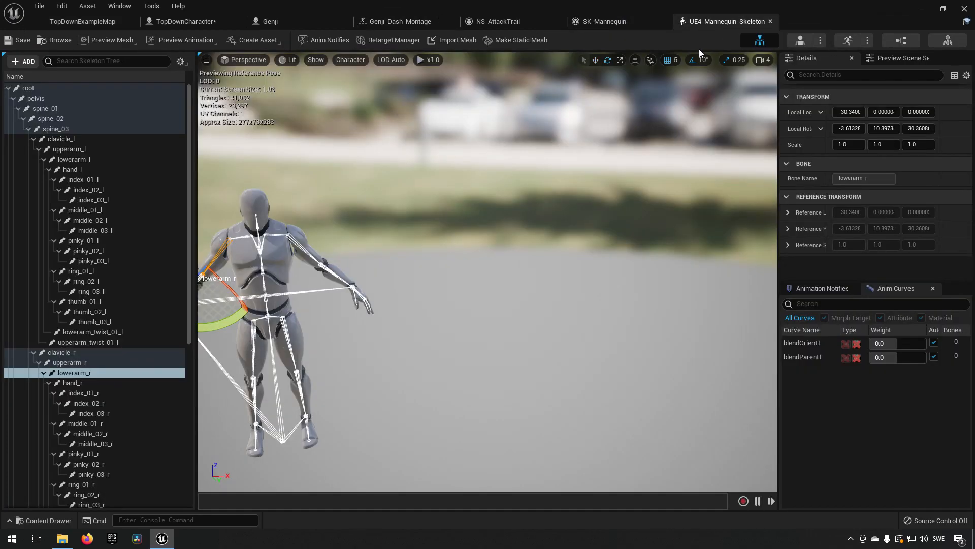
pyautogui.click(397, 22)
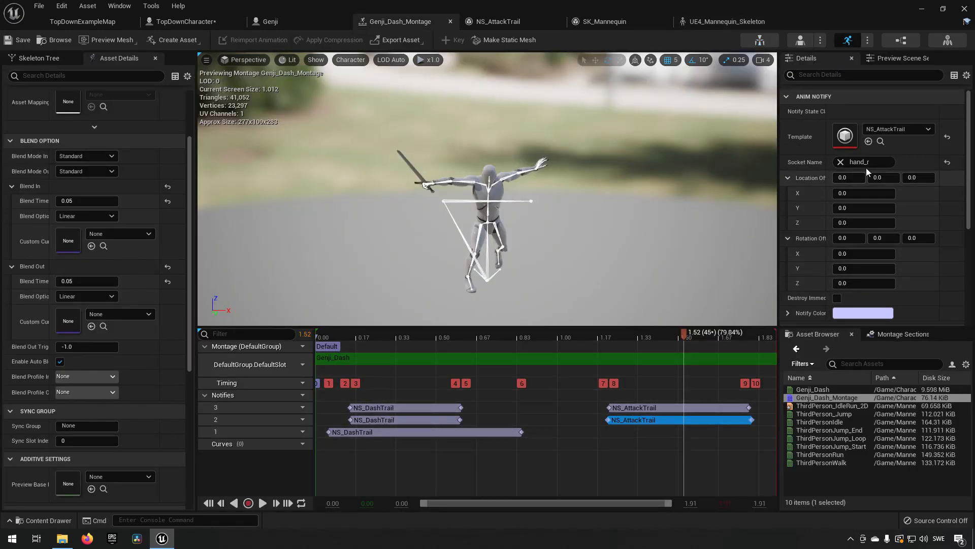
pyautogui.moveTo(390, 378)
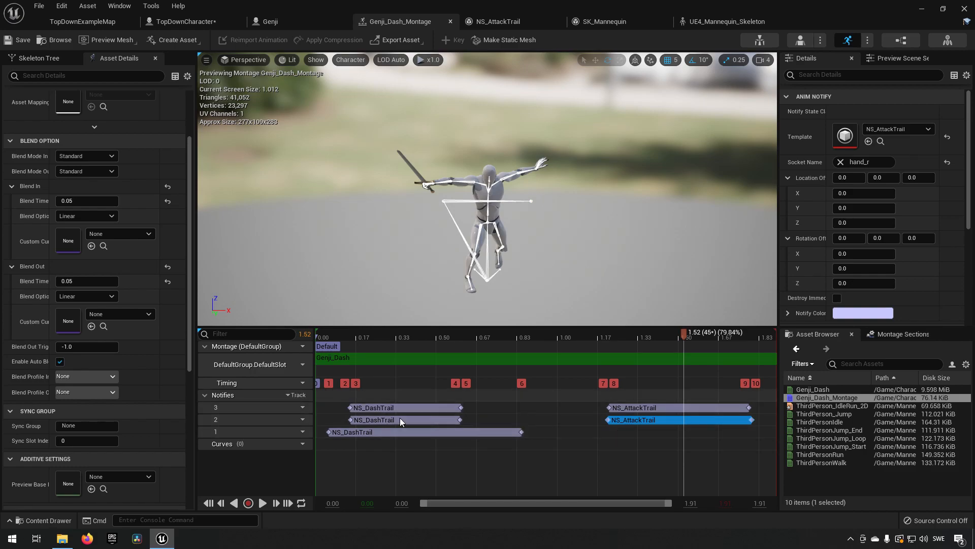
pyautogui.moveTo(703, 411)
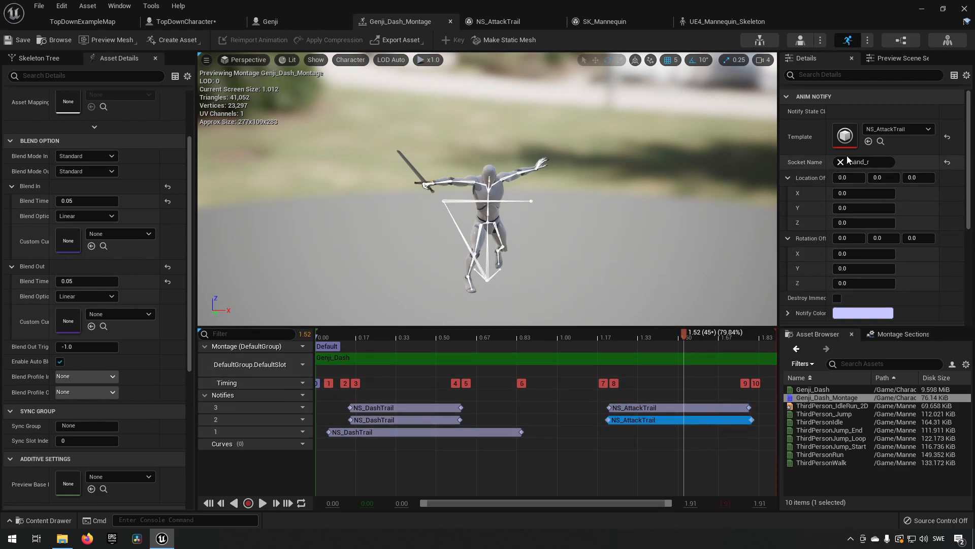
# Play-test the level to see the curved attack trails on Genji's hand
pyautogui.click(82, 21)
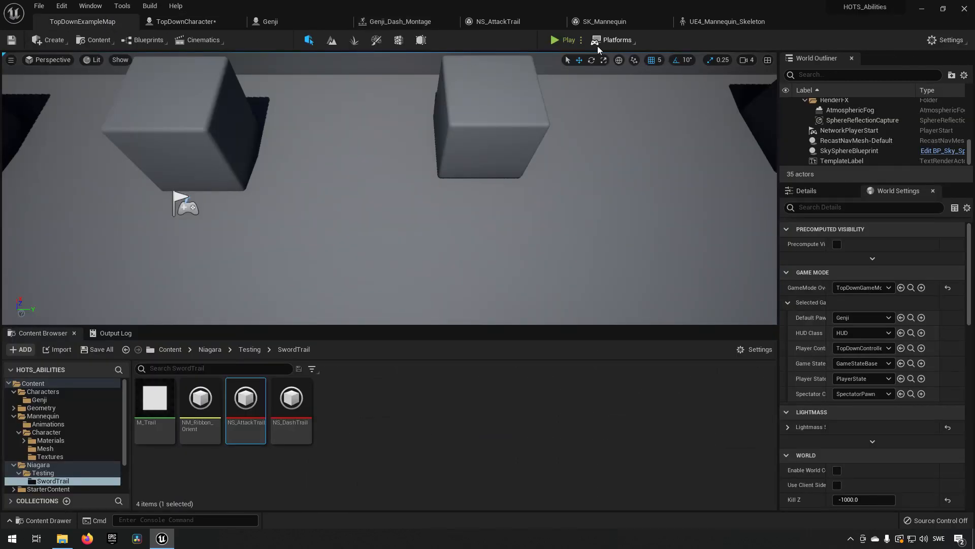
pyautogui.click(553, 40)
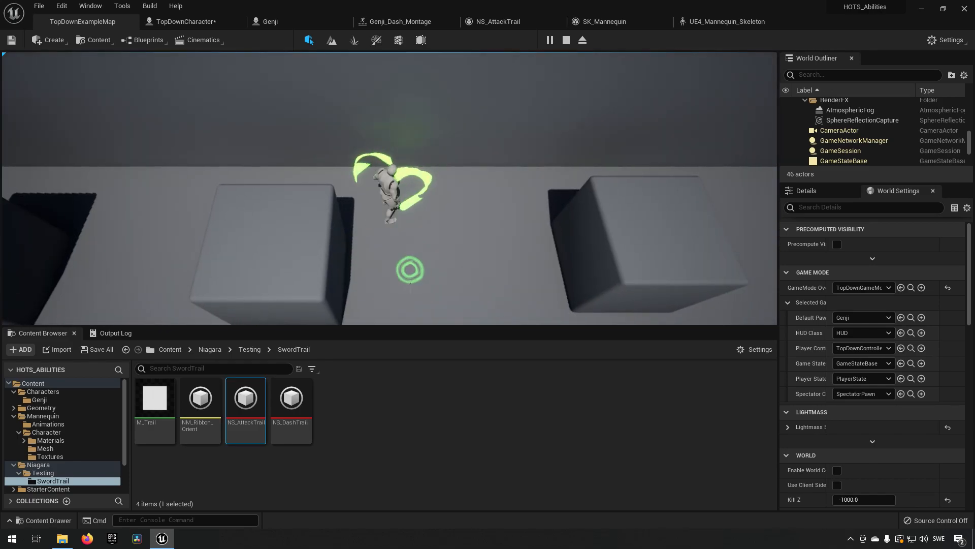
pyautogui.click(565, 40)
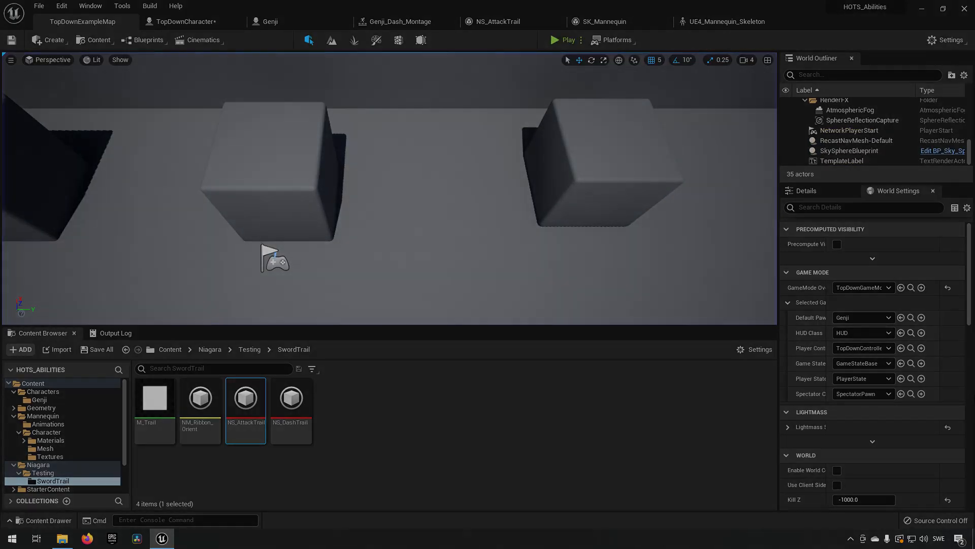